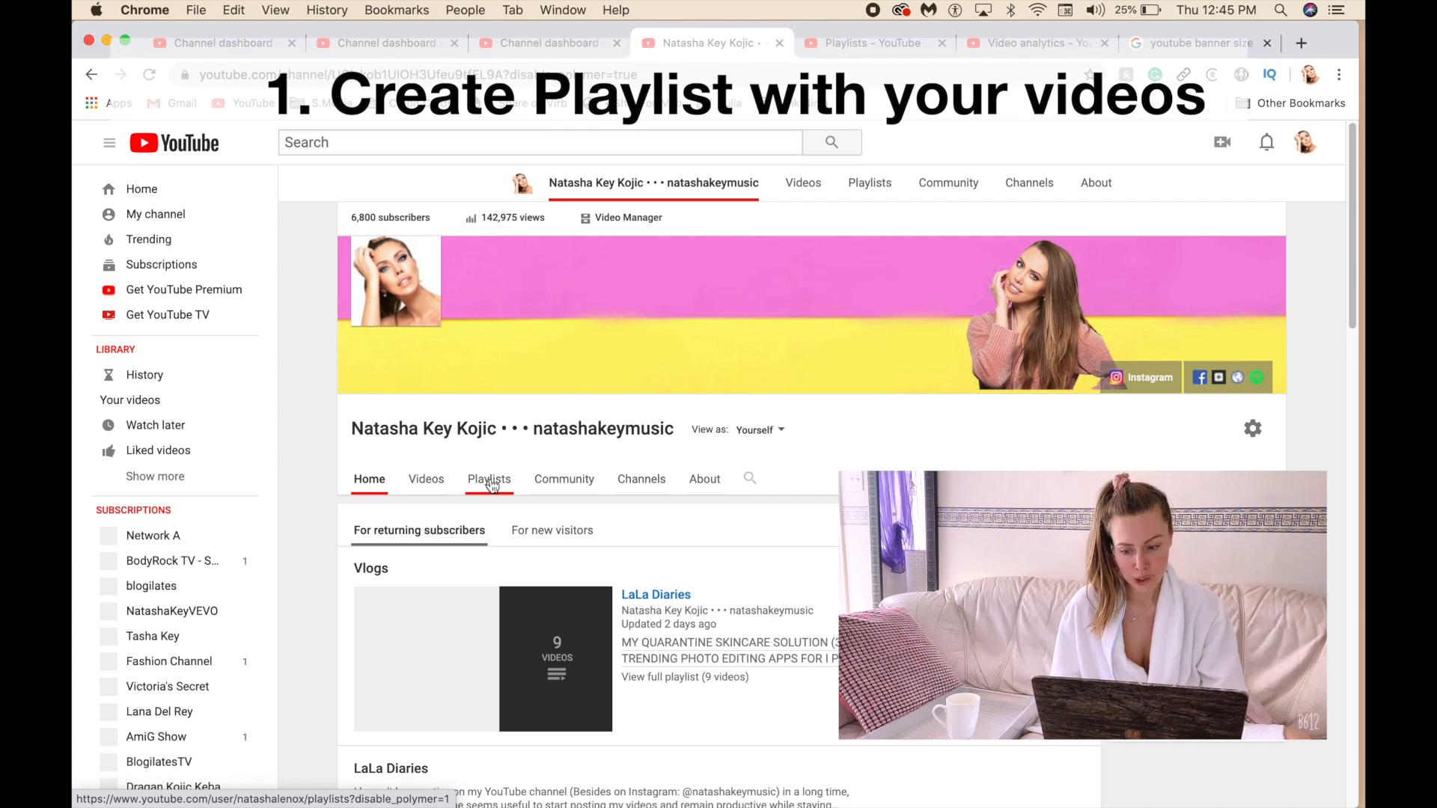
- Create a public playlist titled 'bla bla bla' from the channel's Playlists tab
click(489, 478)
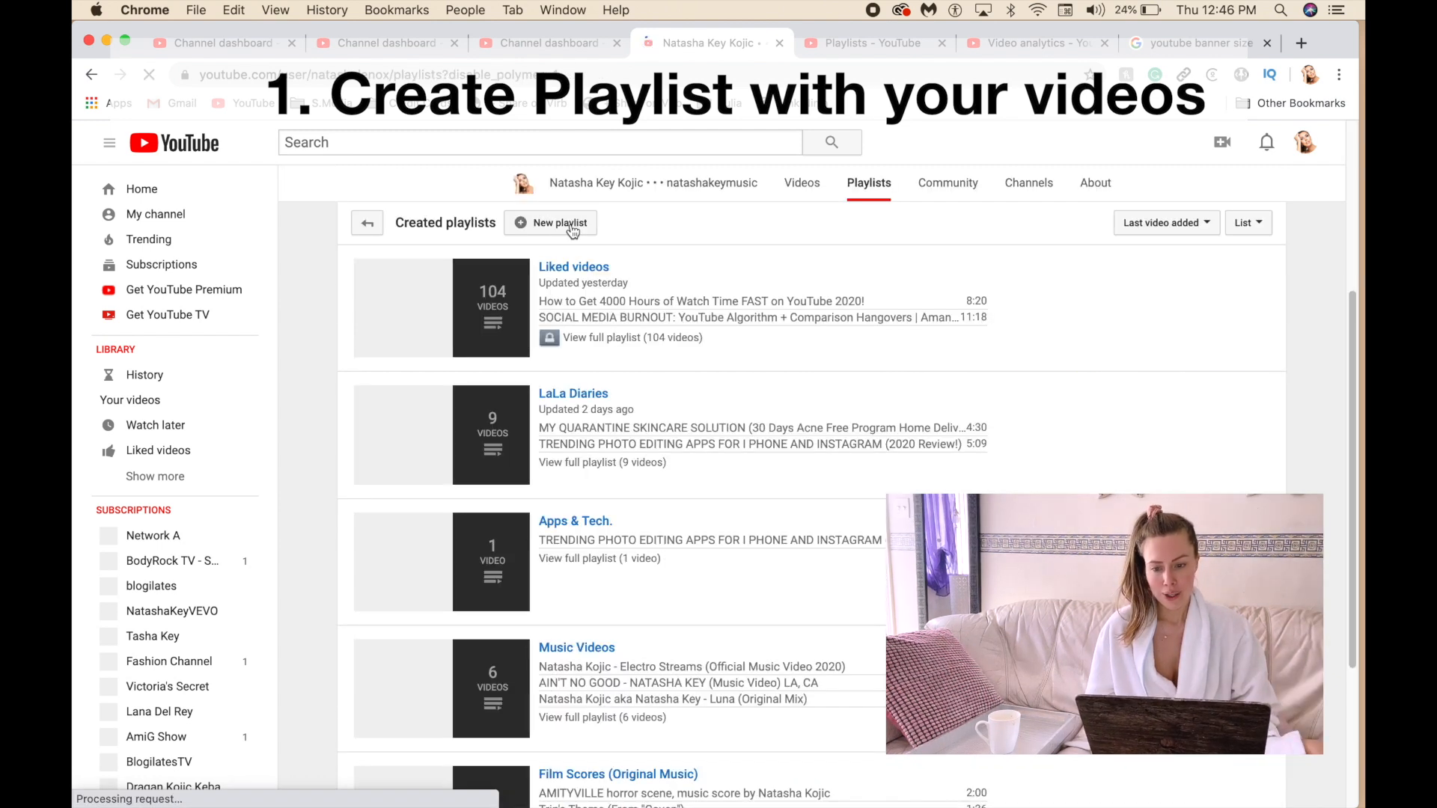
click(550, 223)
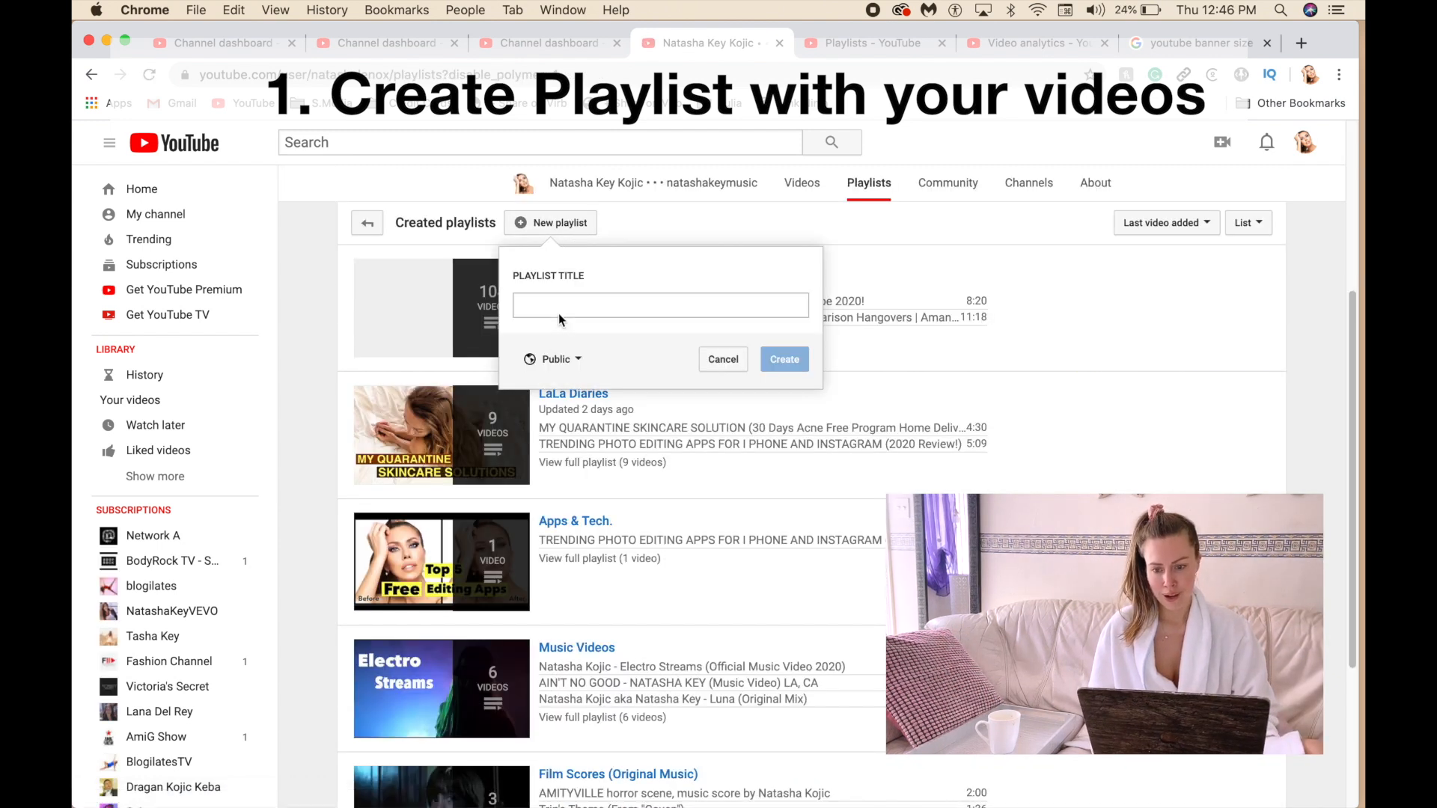
text(bla bla b)
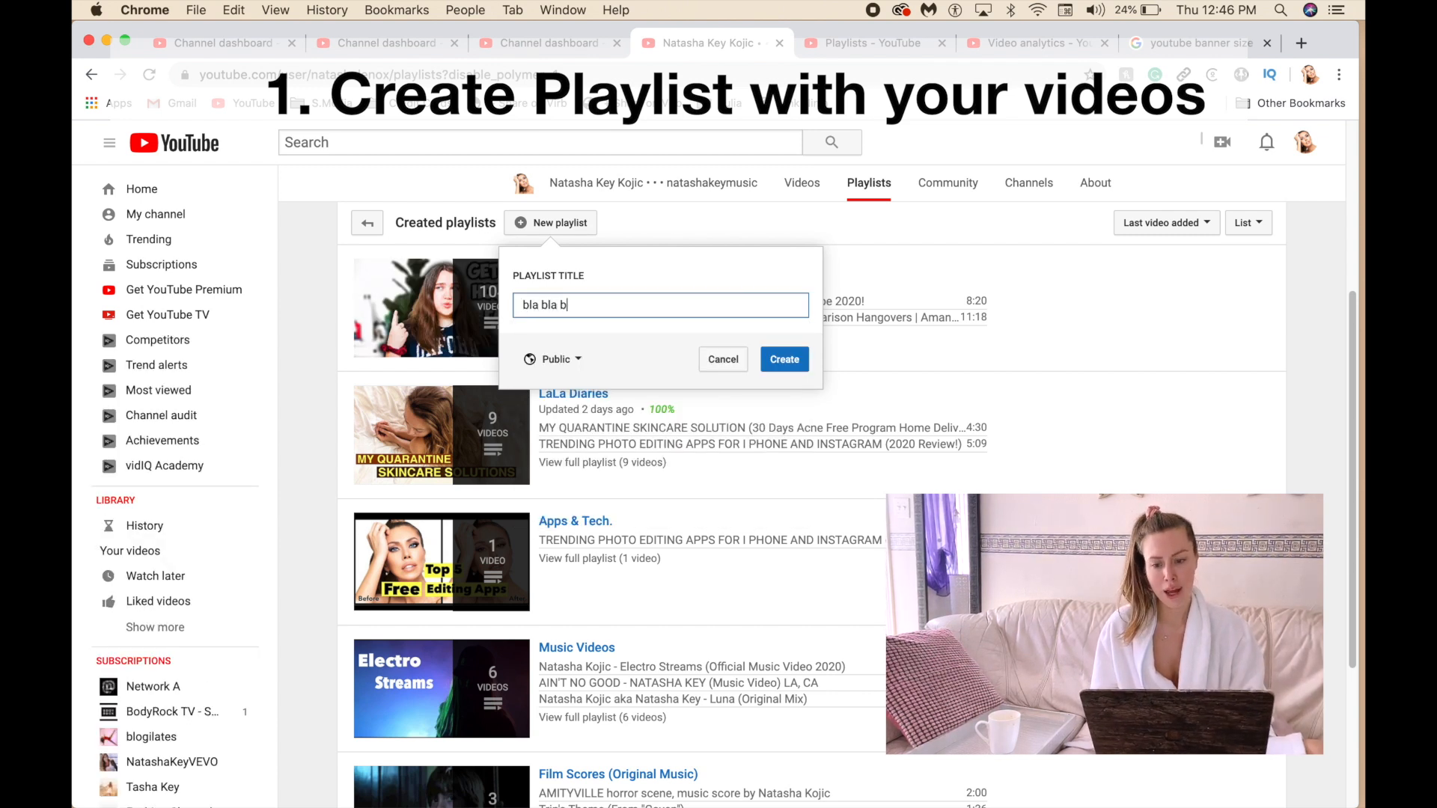
click(784, 358)
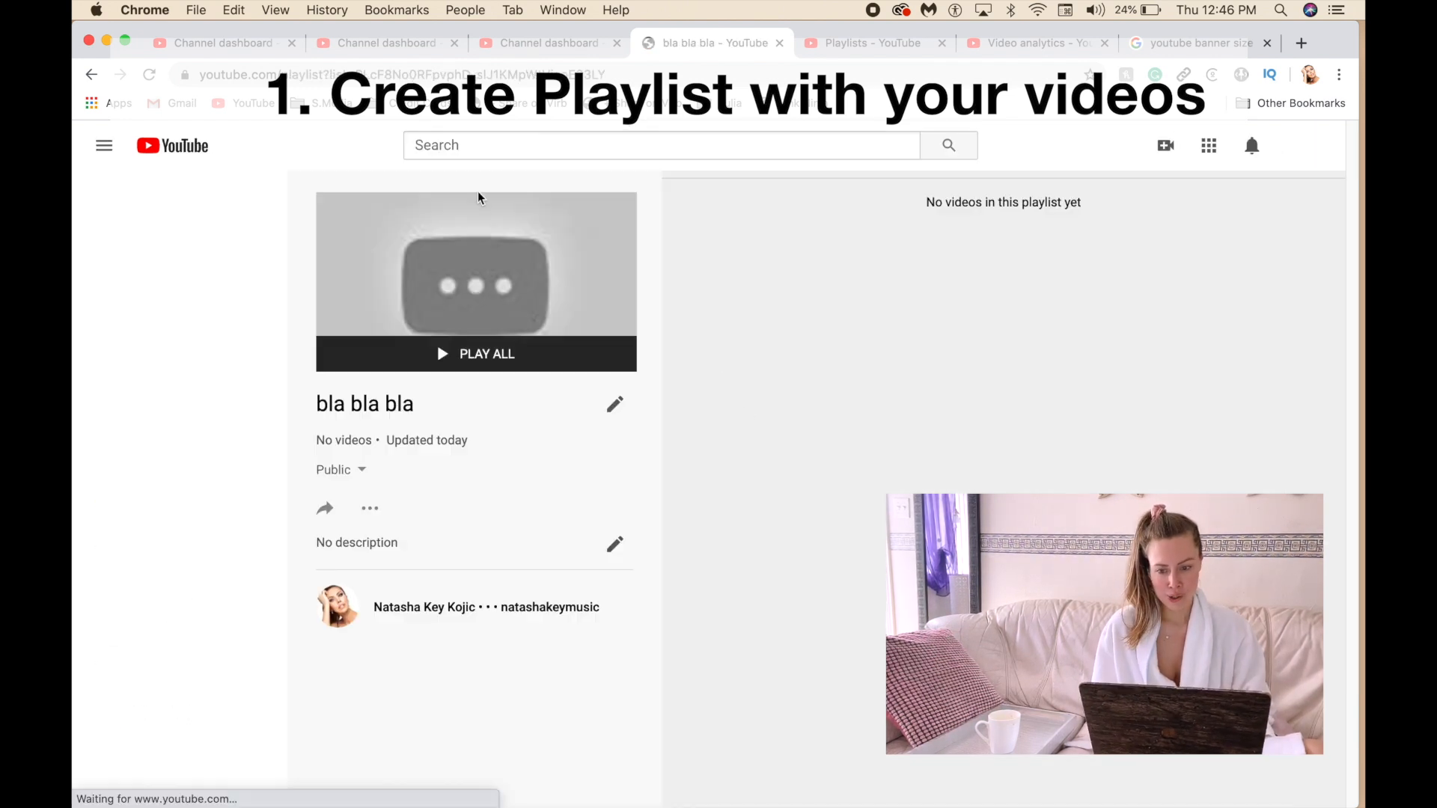
click(103, 144)
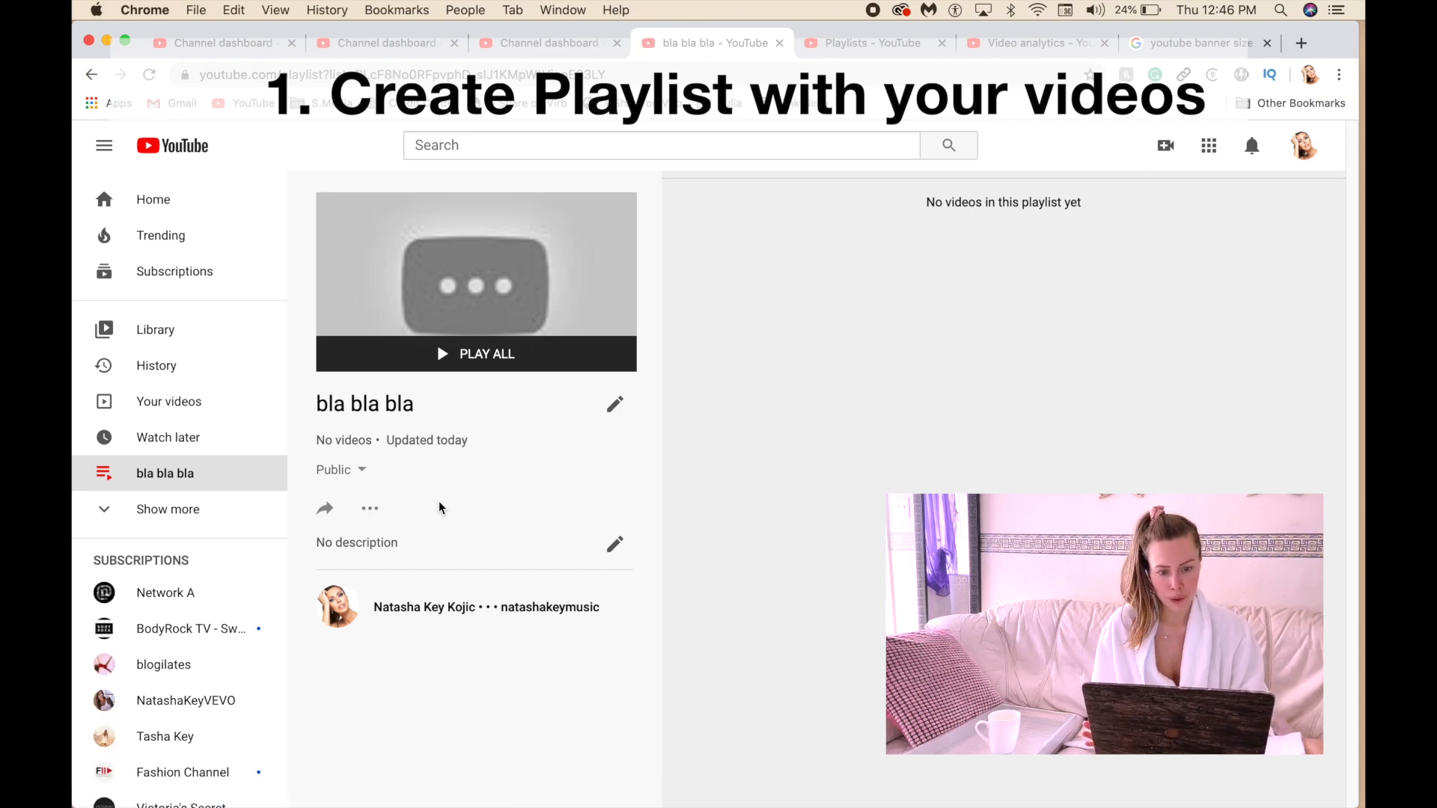
click(369, 509)
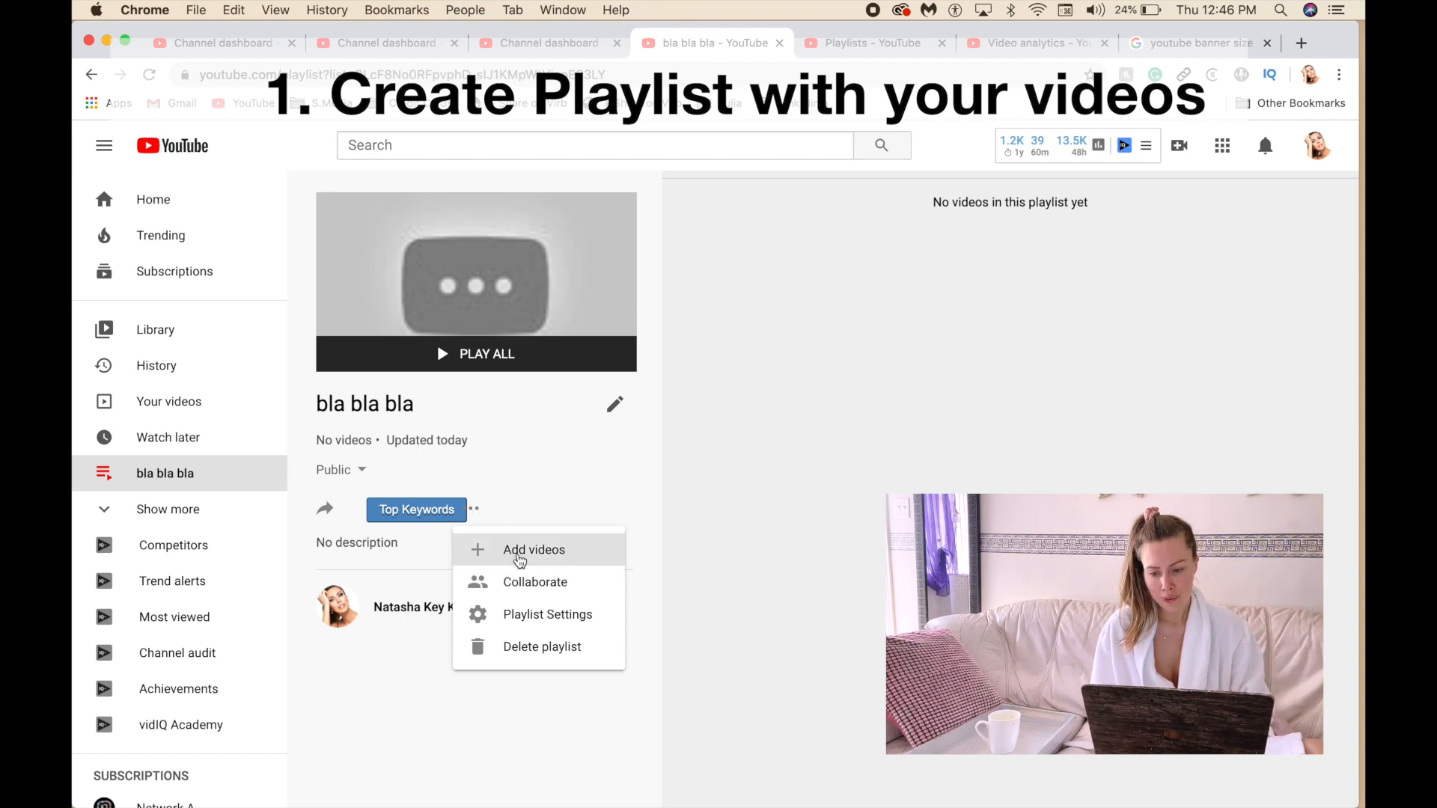
- Add the 500 calorie HIIT workout and the LA Curfew vlog, with the vlog as thumbnail
click(535, 548)
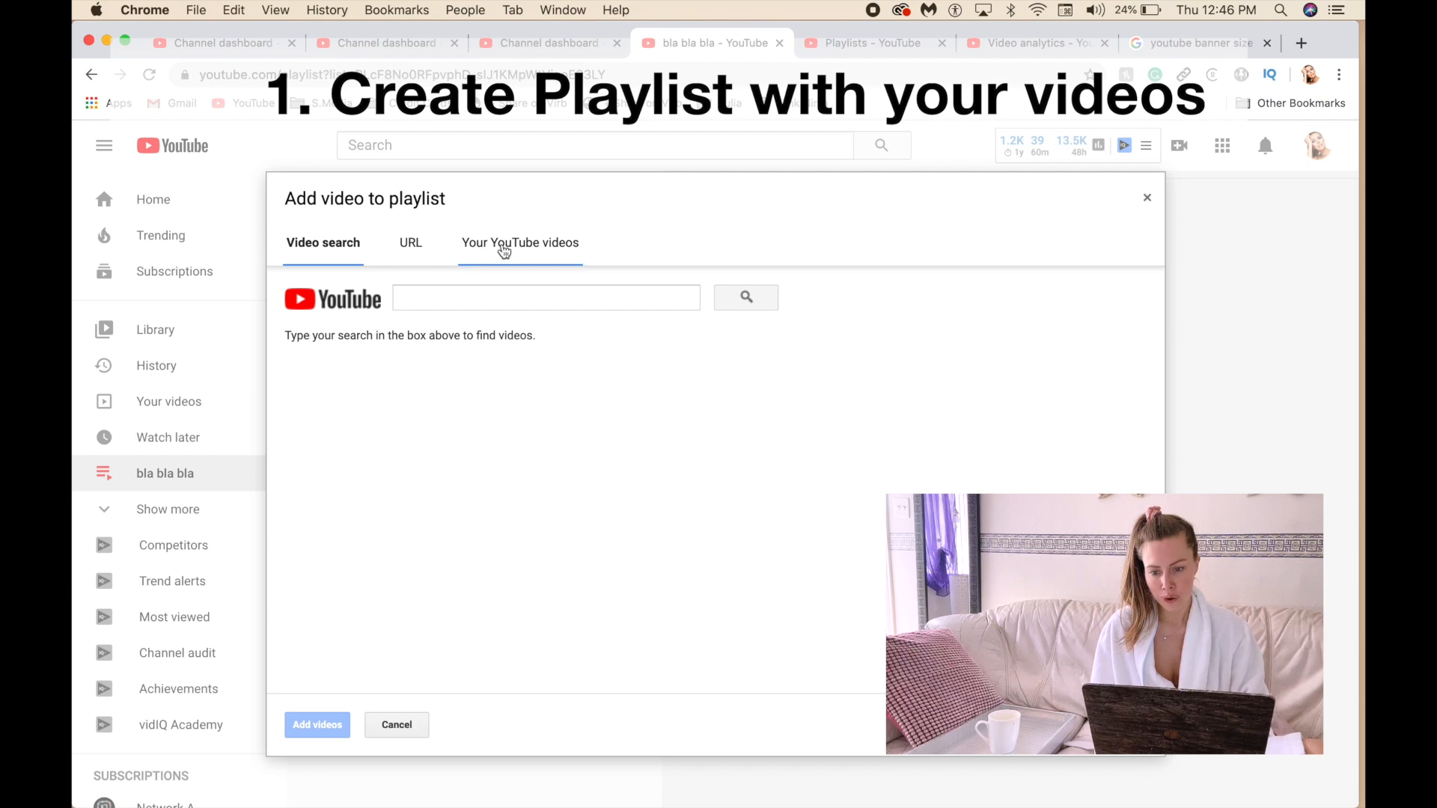
click(519, 243)
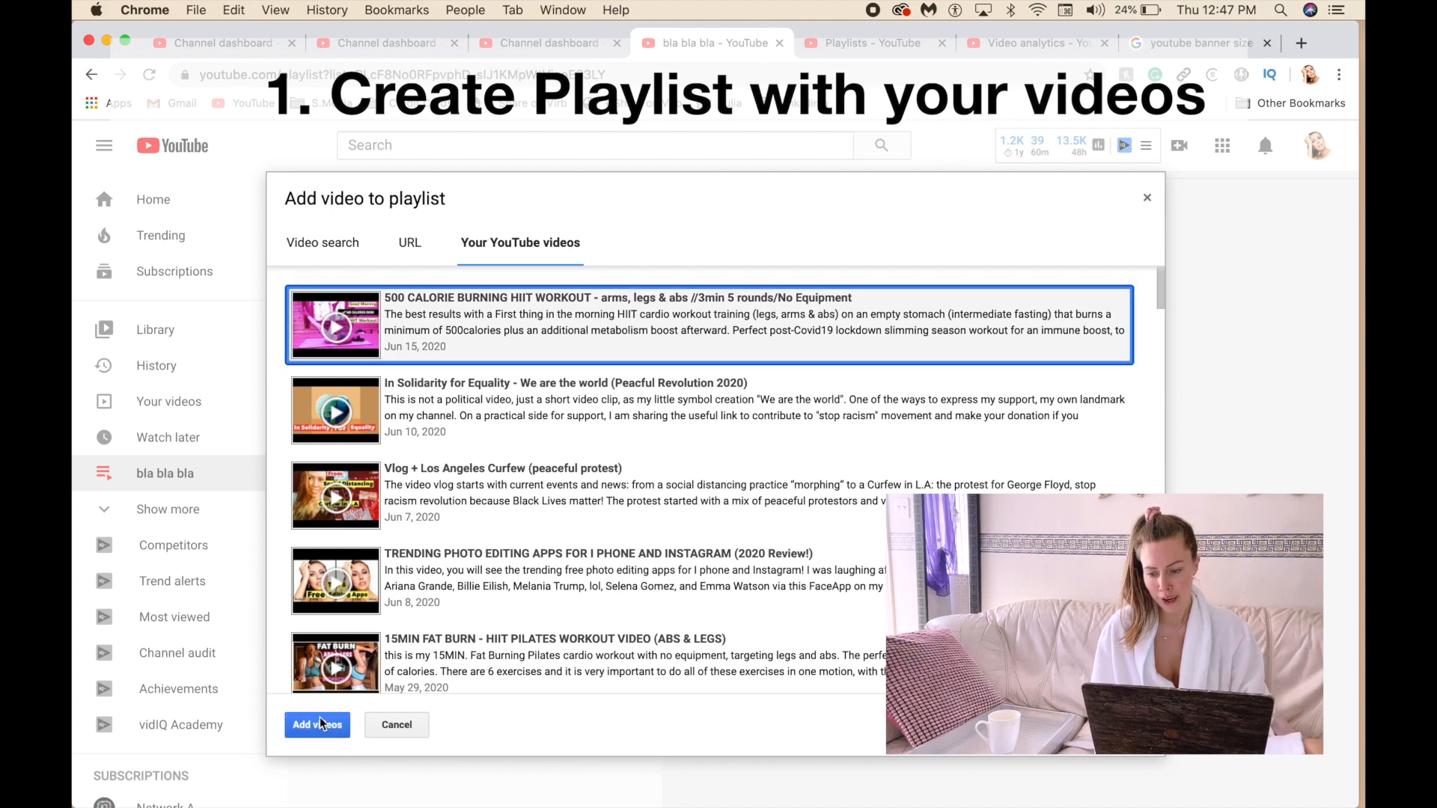
click(318, 725)
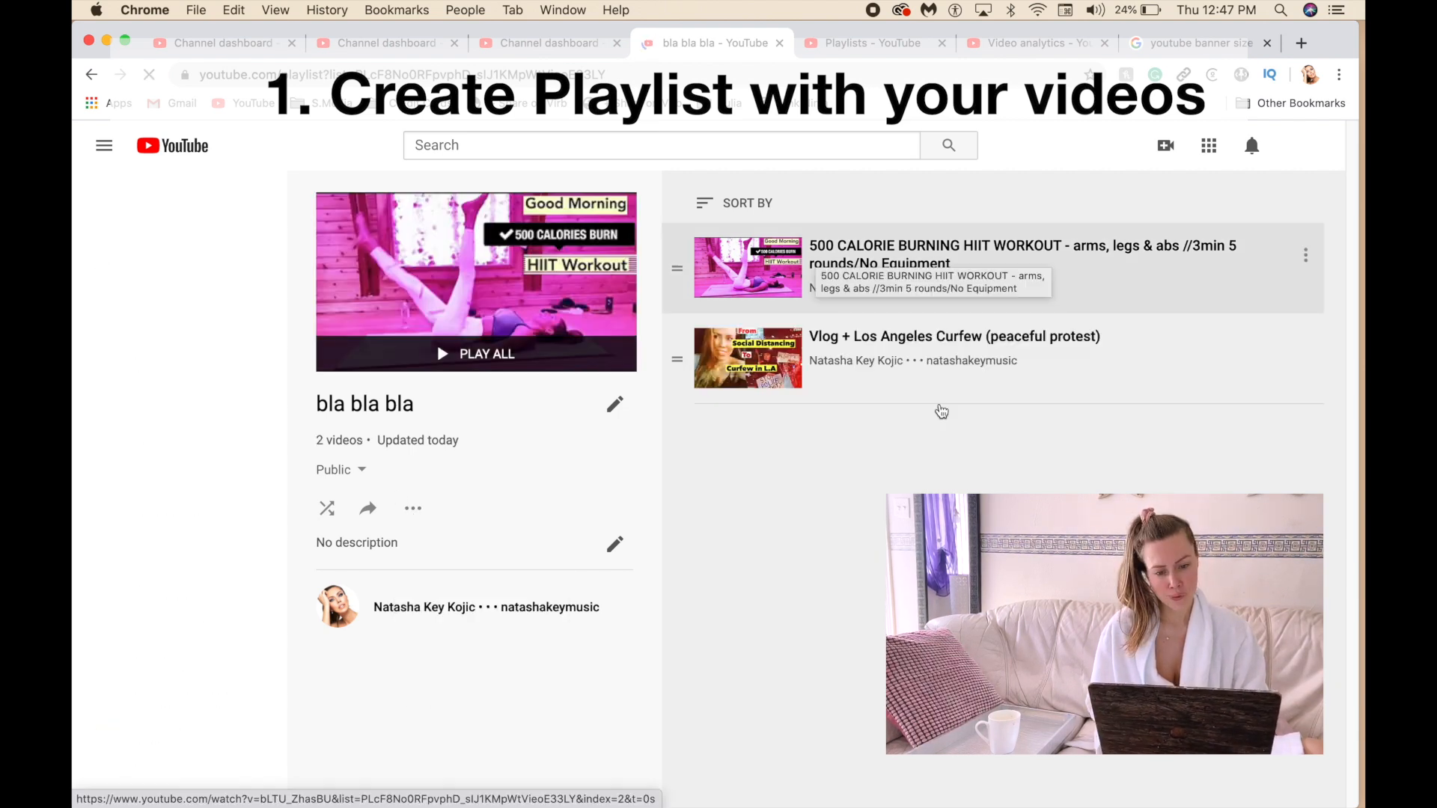
mouse_move(679, 357)
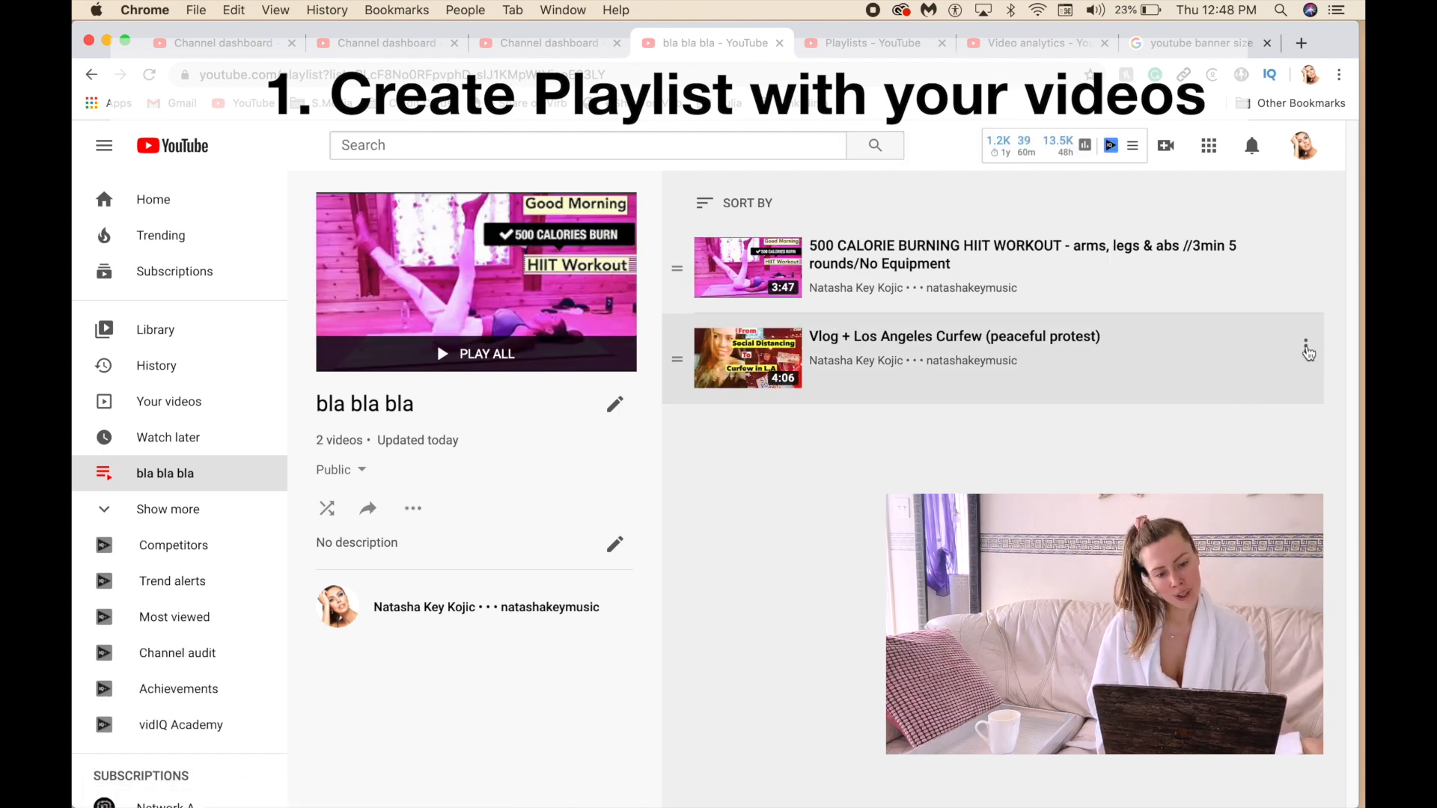
click(1306, 346)
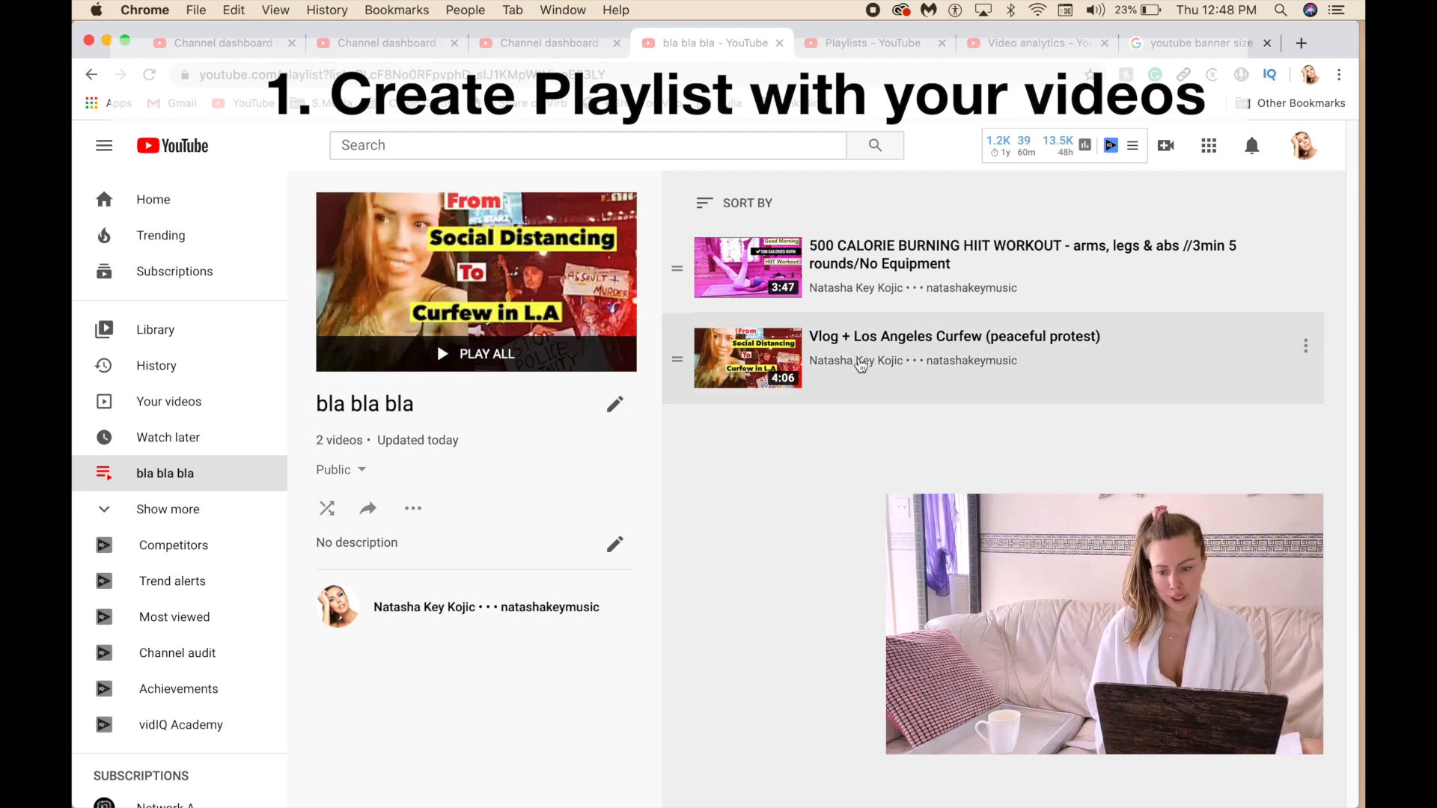
click(413, 509)
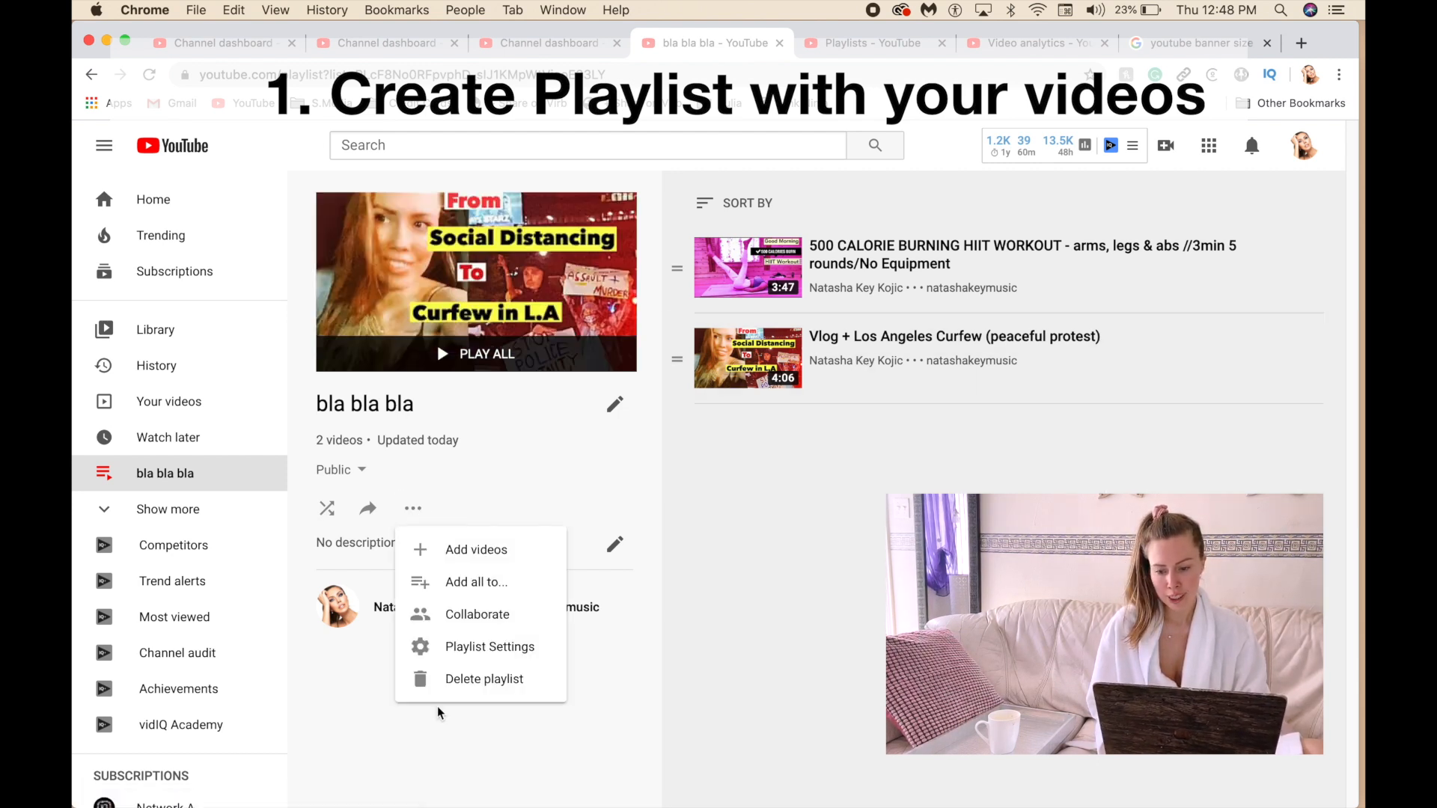
mouse_move(483, 679)
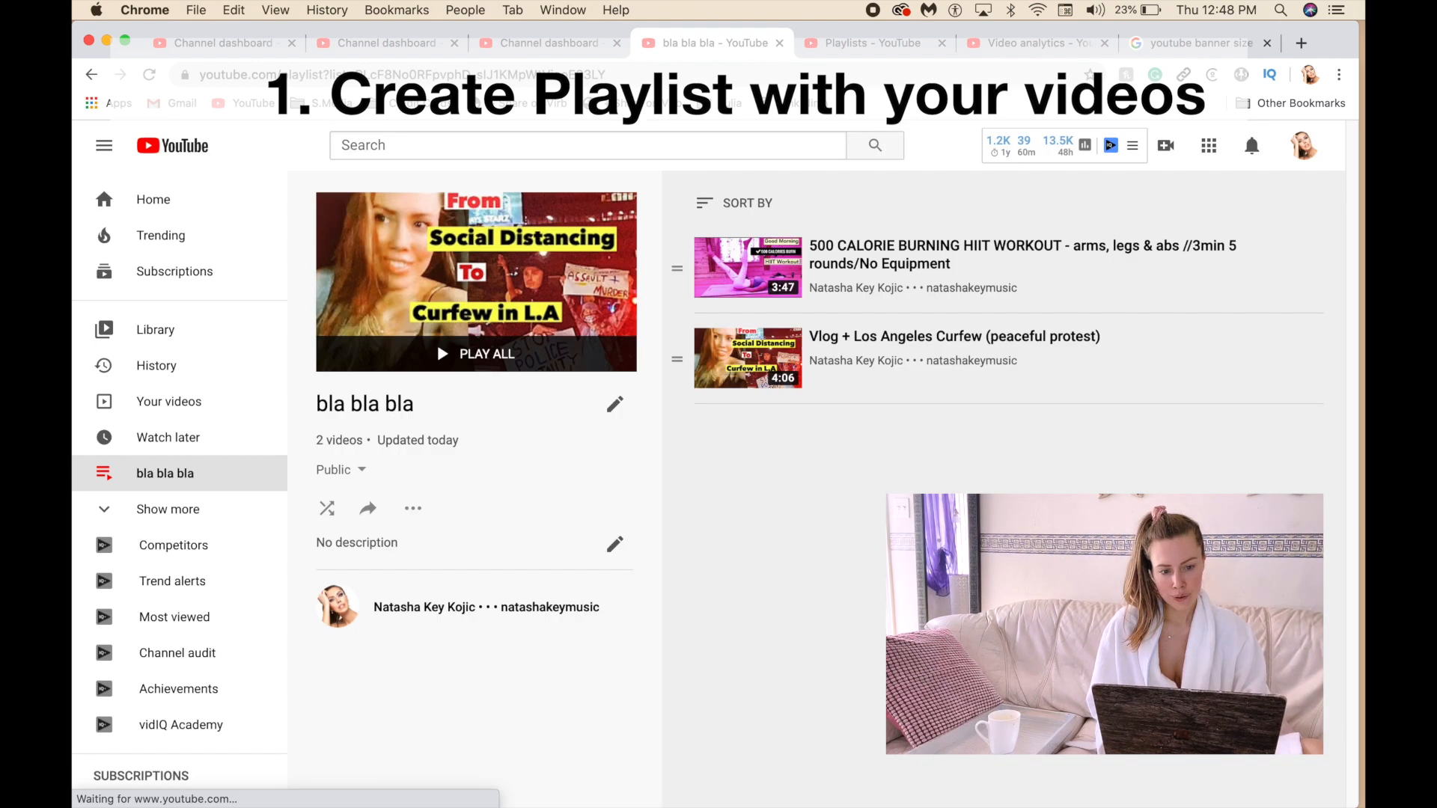
- Go to Your channel's About tab and scroll to the social and website links
click(1303, 145)
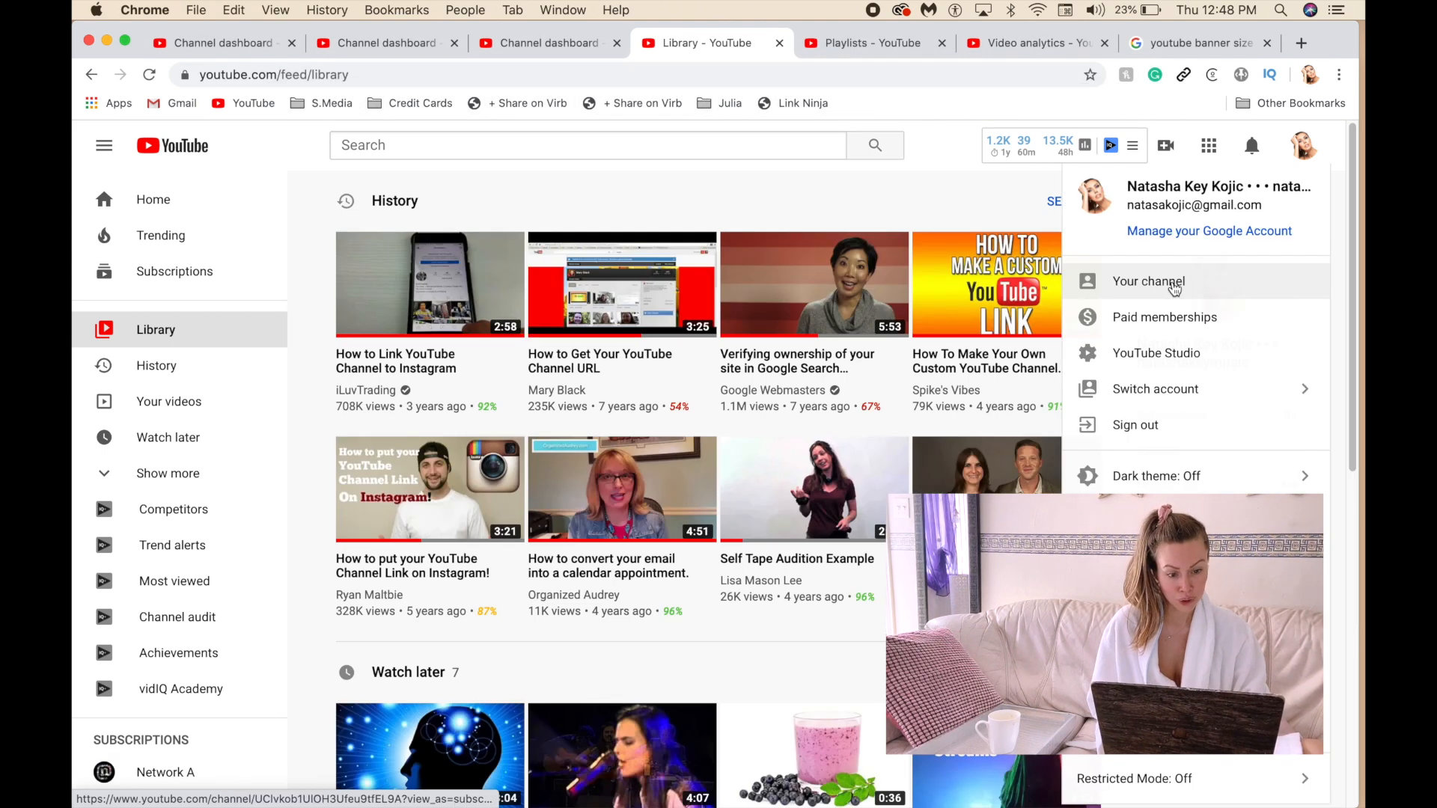
click(1148, 281)
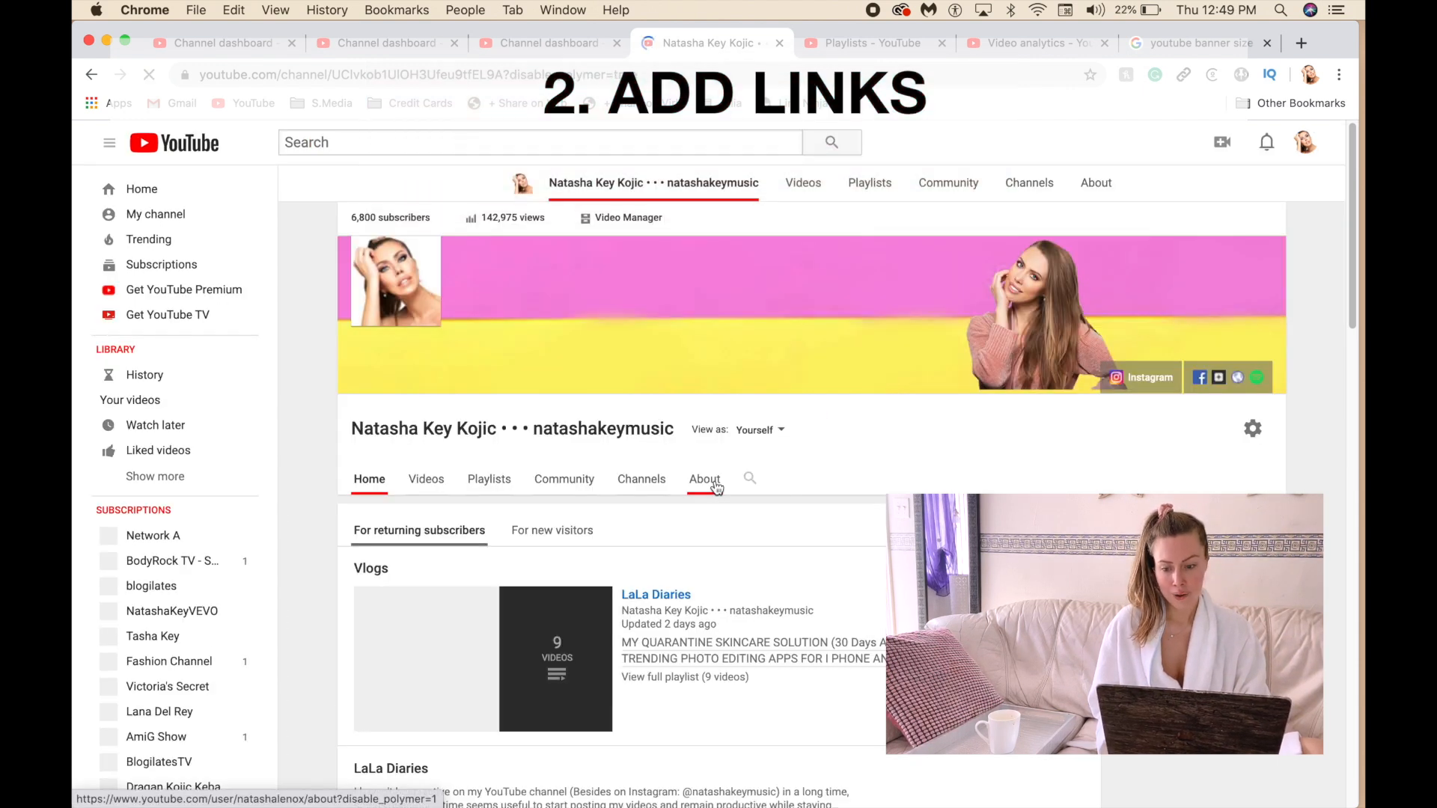
click(704, 479)
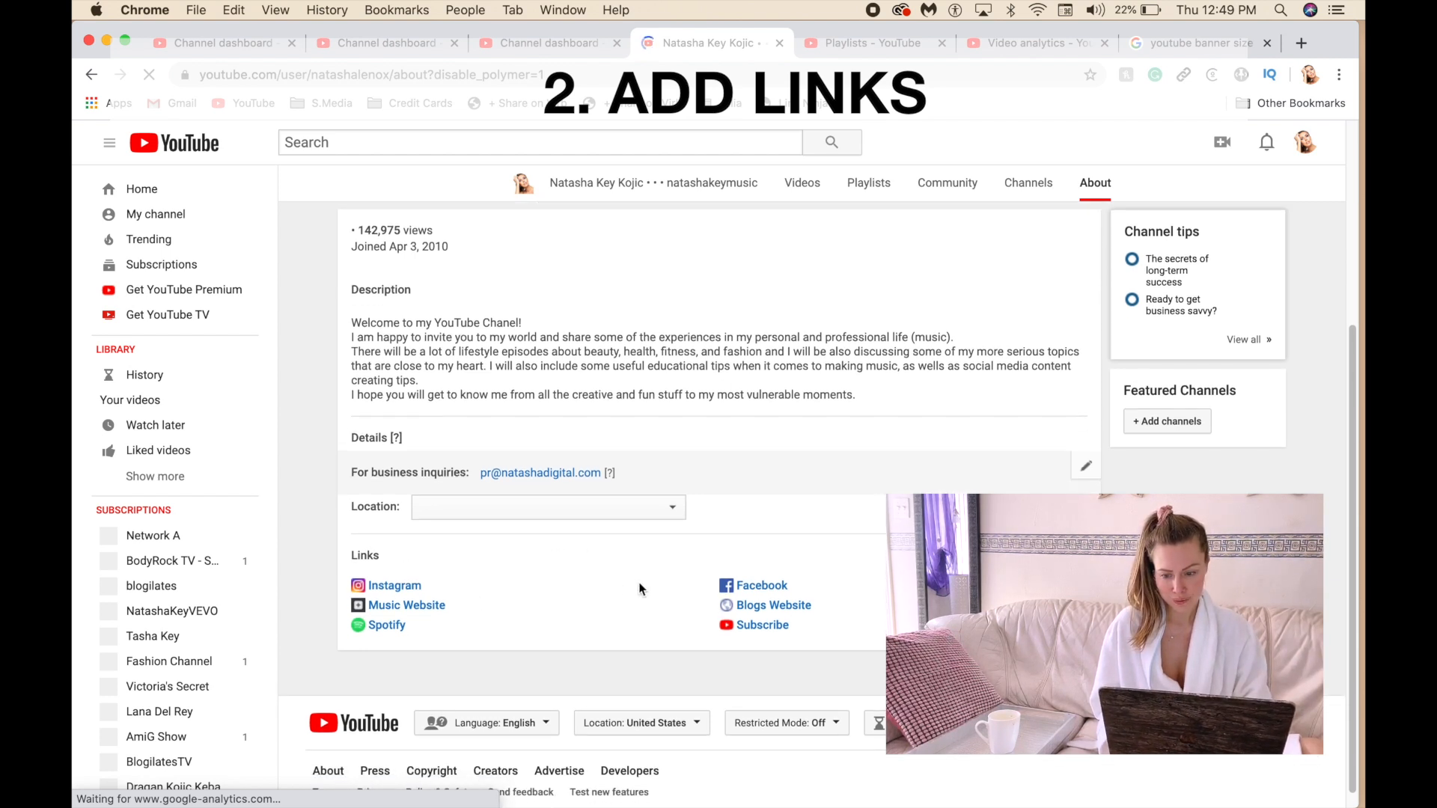
scroll(down, 3)
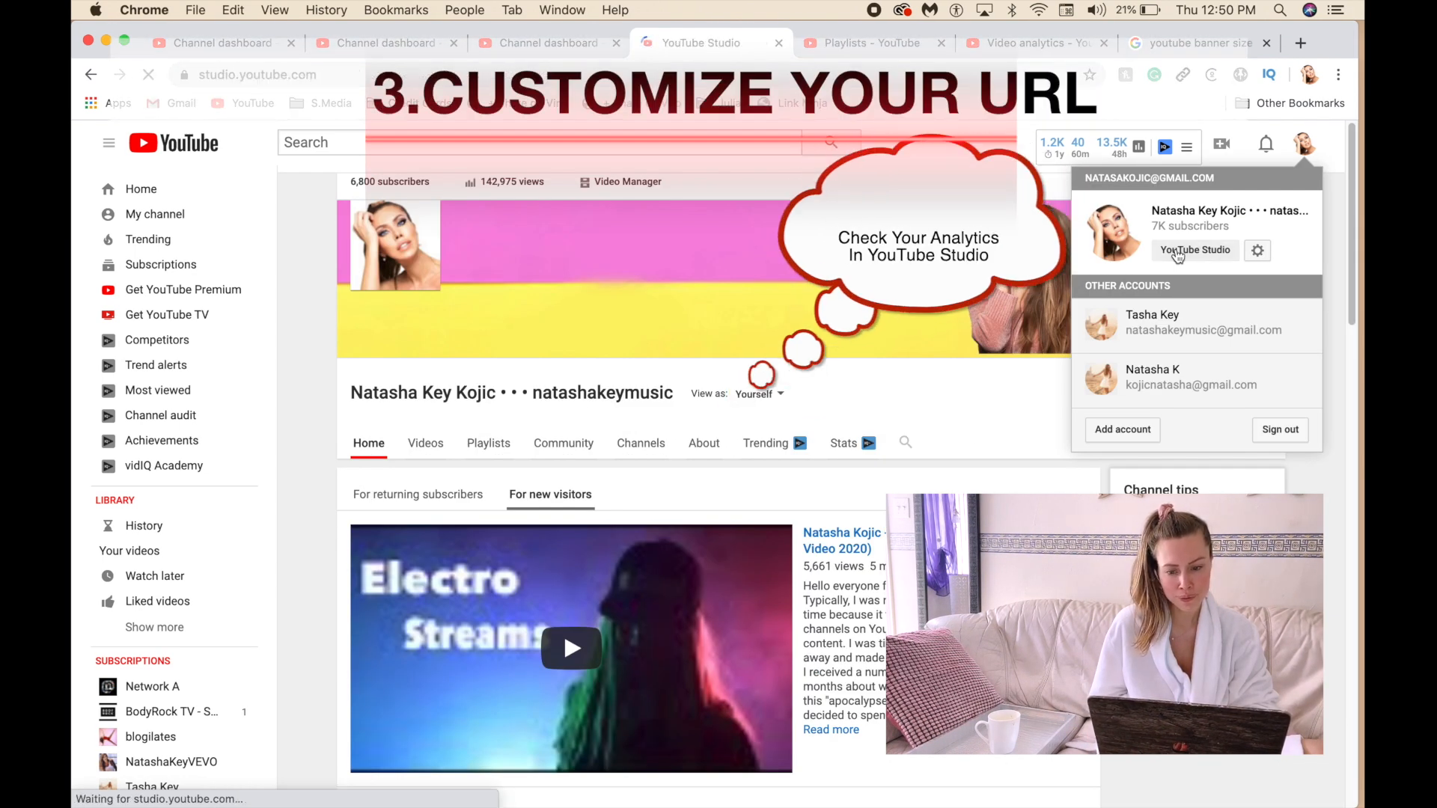
- Go from the channel page into account Settings and view Advanced settings with the custom URL
click(1195, 249)
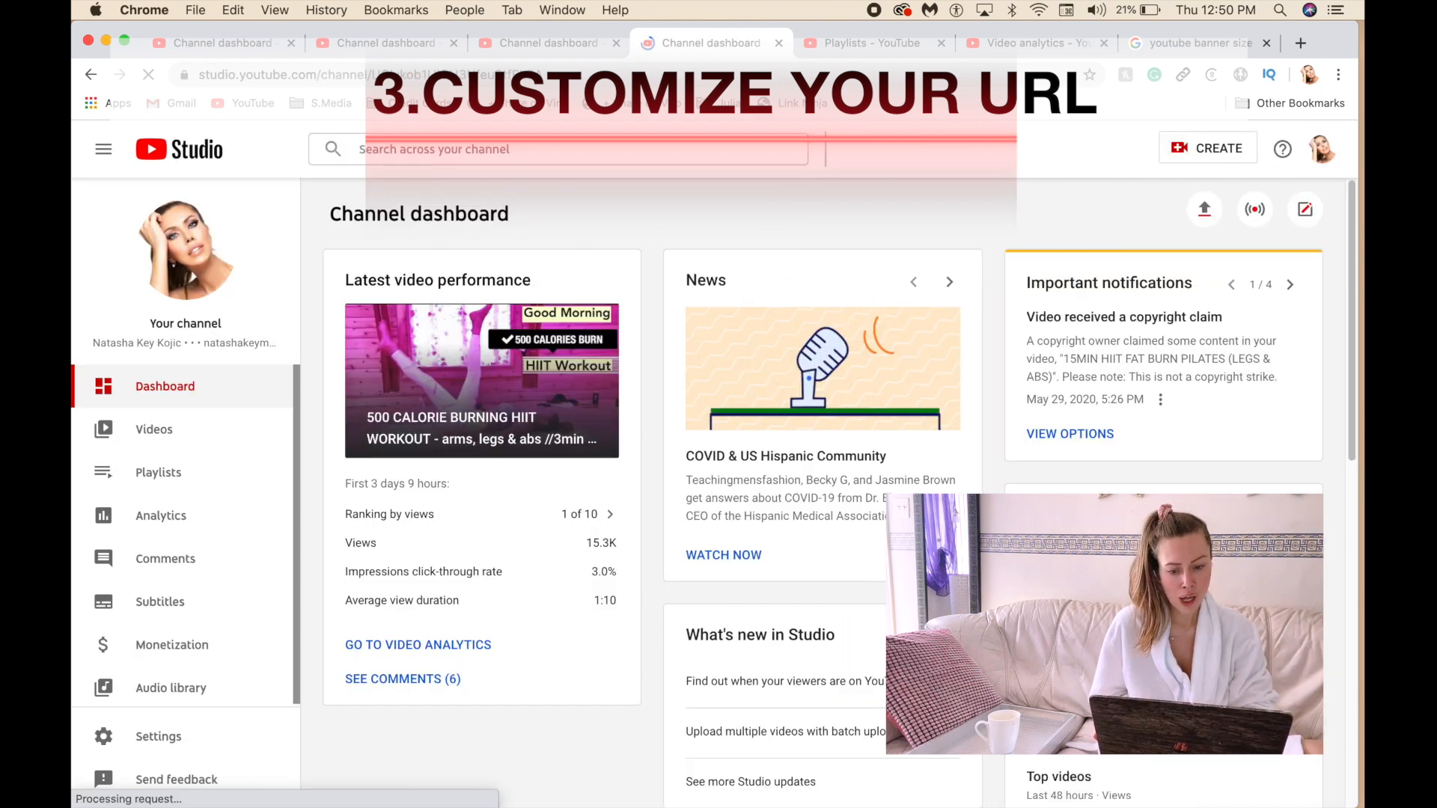
click(1321, 148)
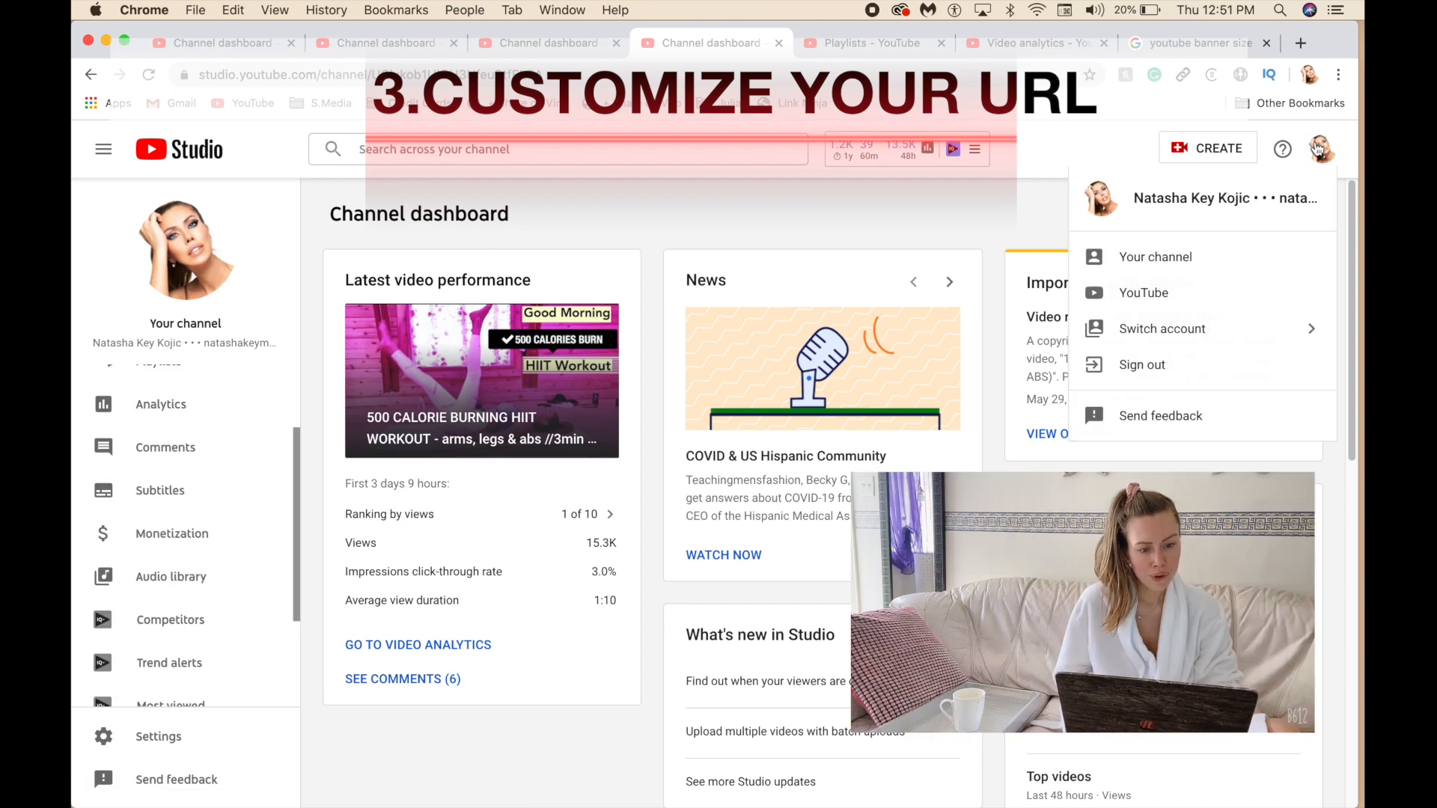
click(1156, 257)
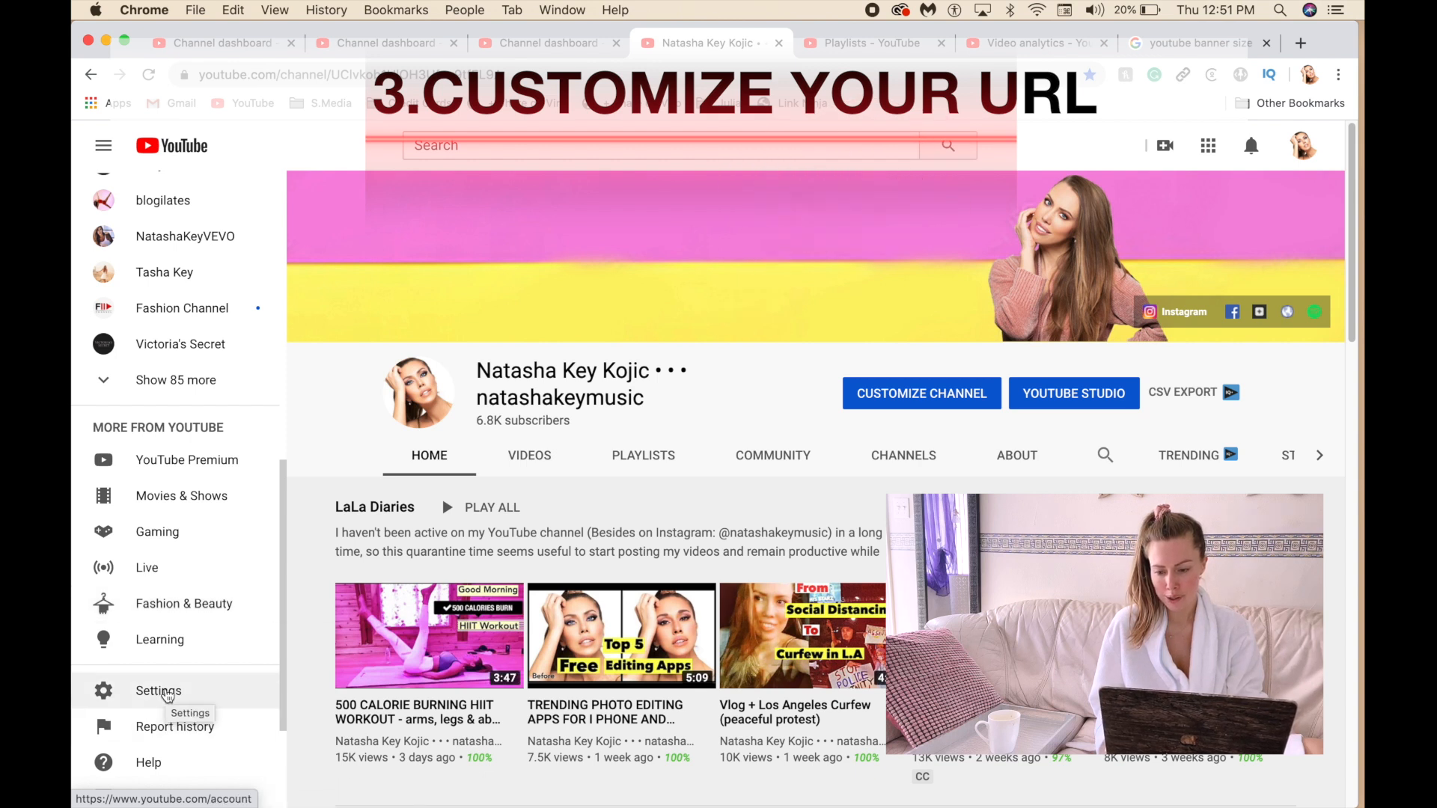
click(158, 691)
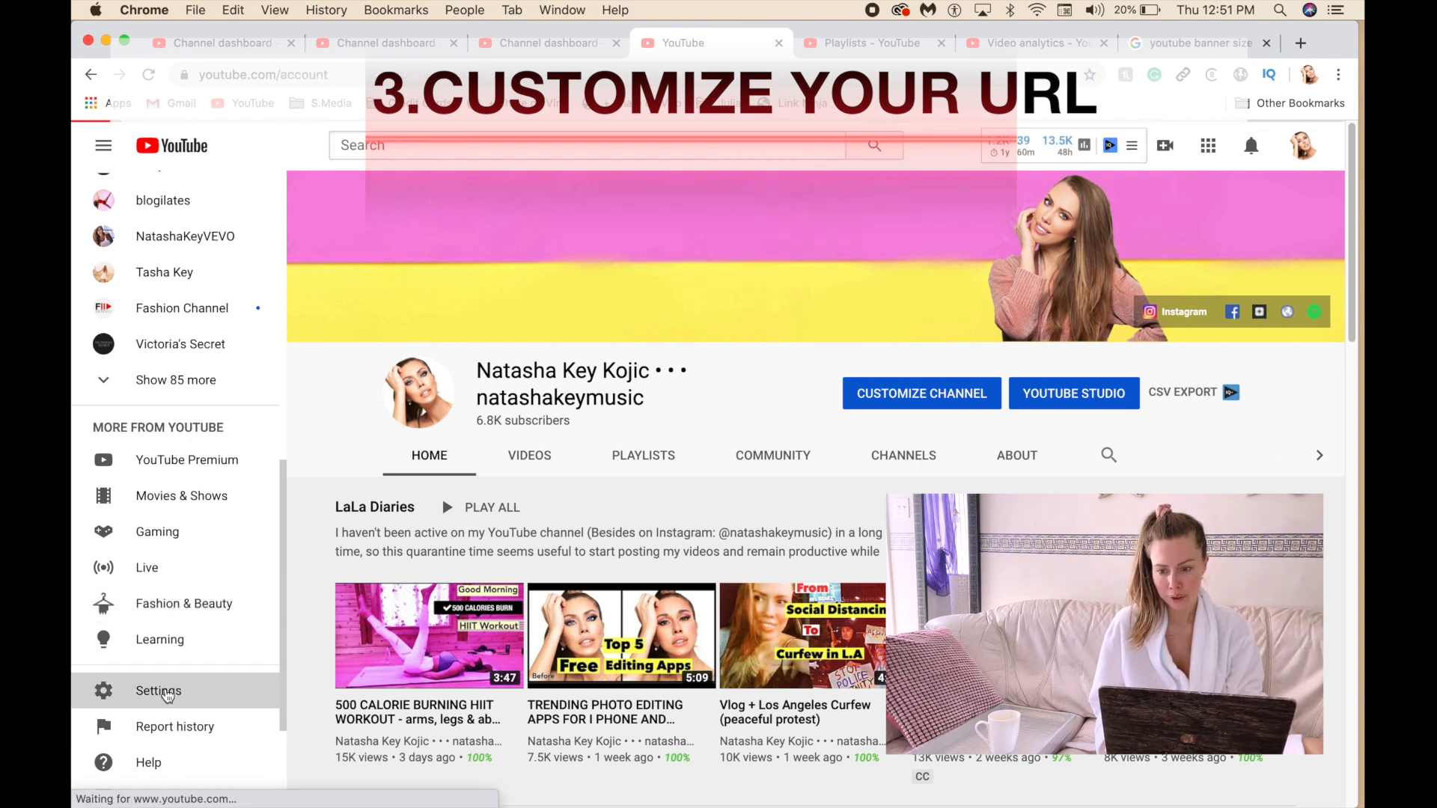
click(158, 690)
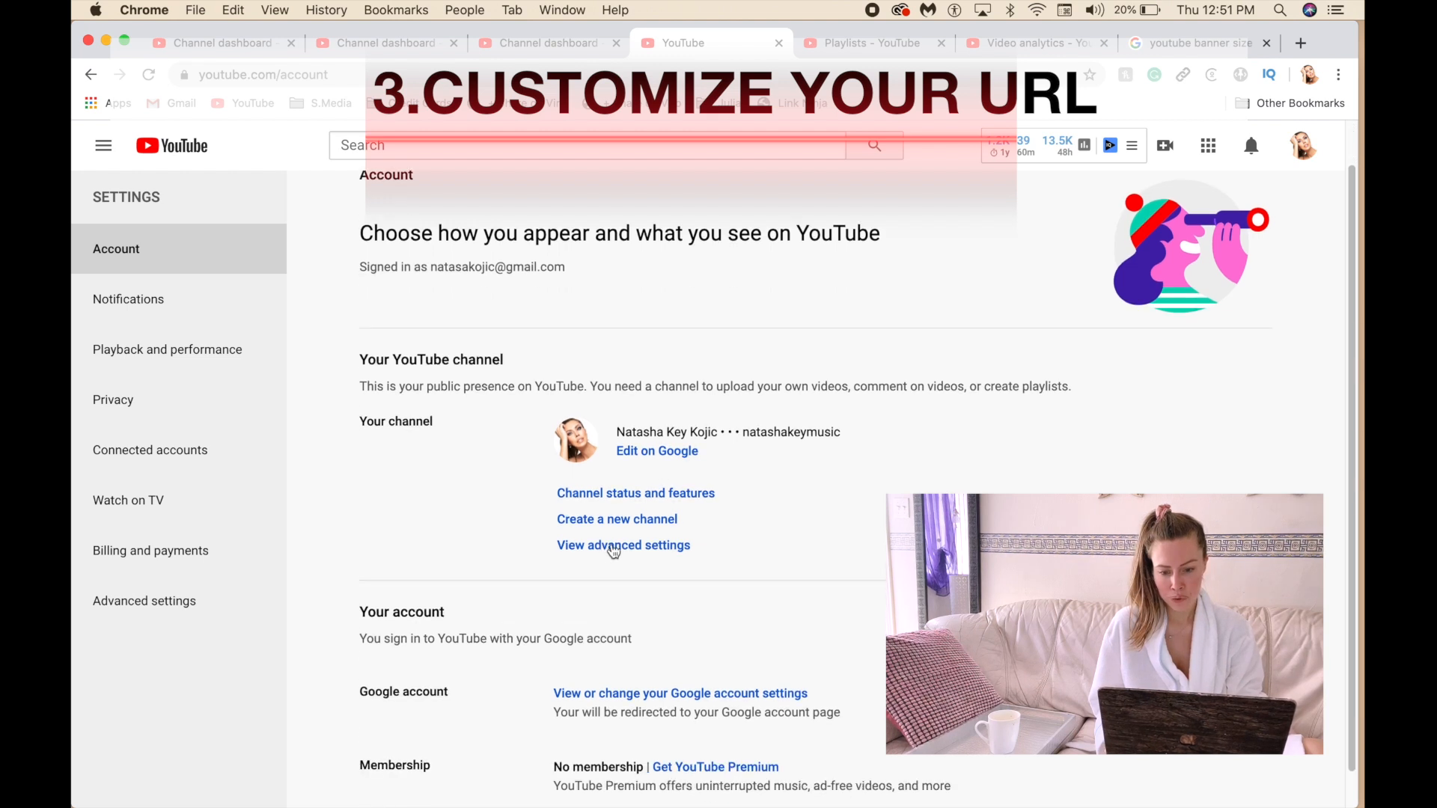
click(624, 544)
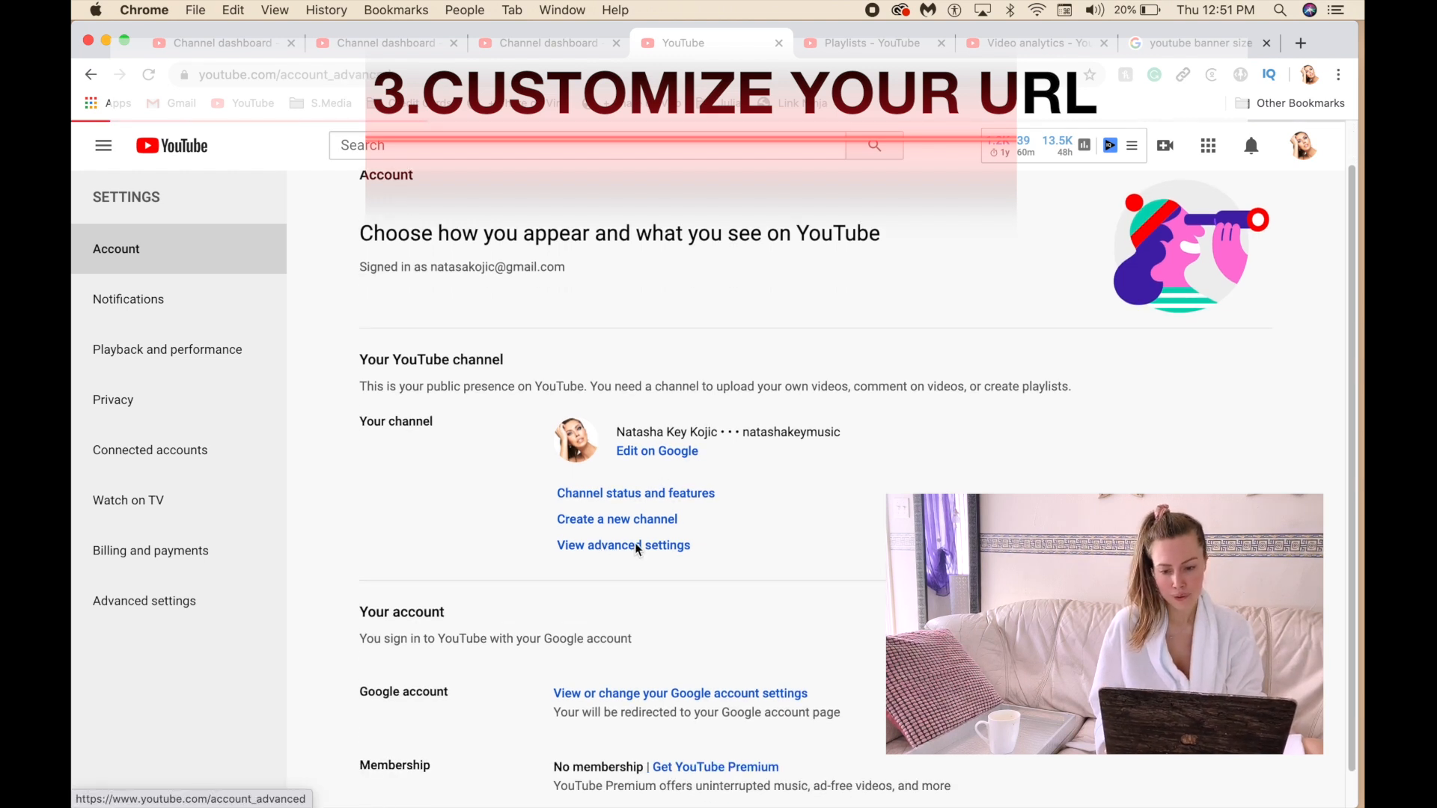
click(144, 600)
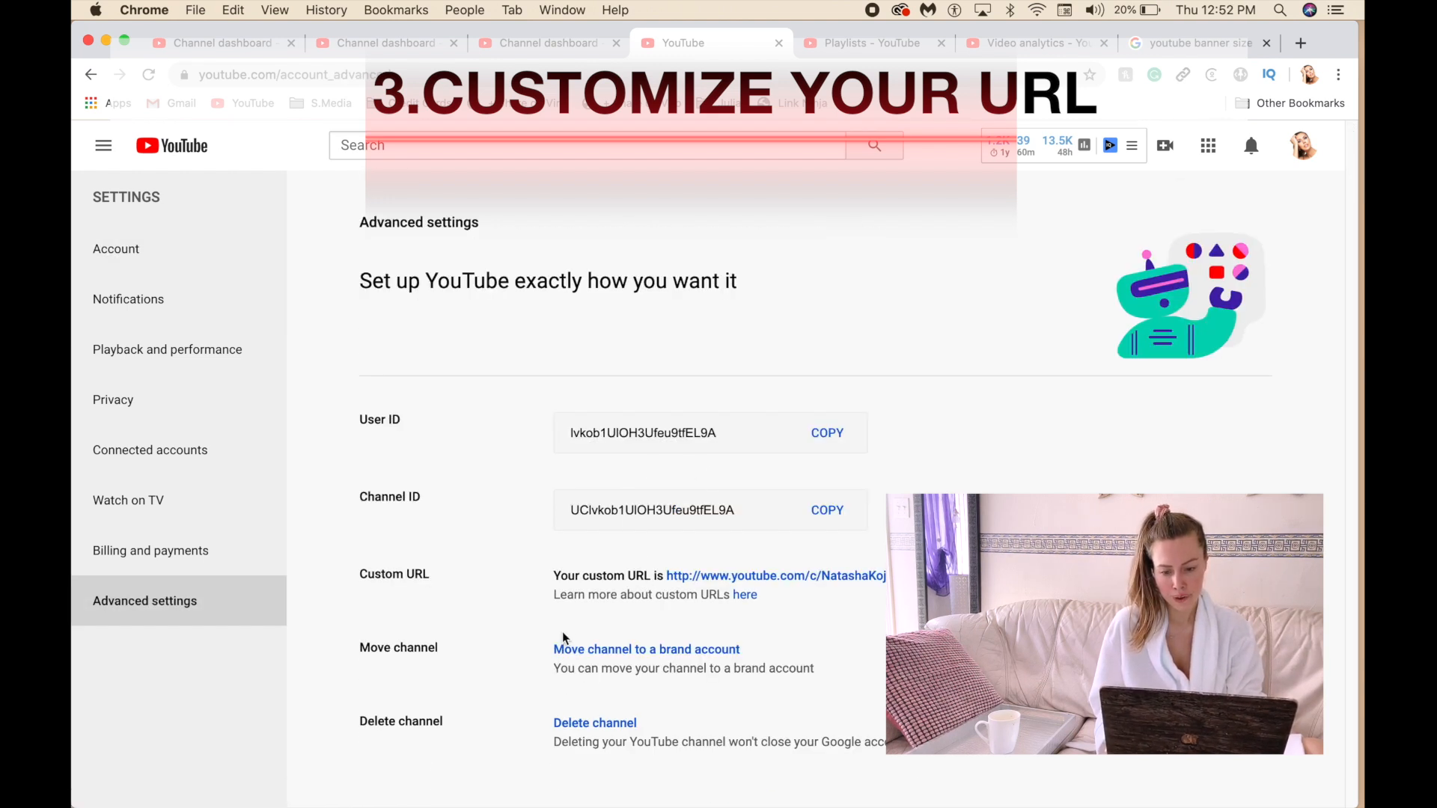
- Return to the channel home and review the Vlogs playlist featured for returning subscribers
click(90, 75)
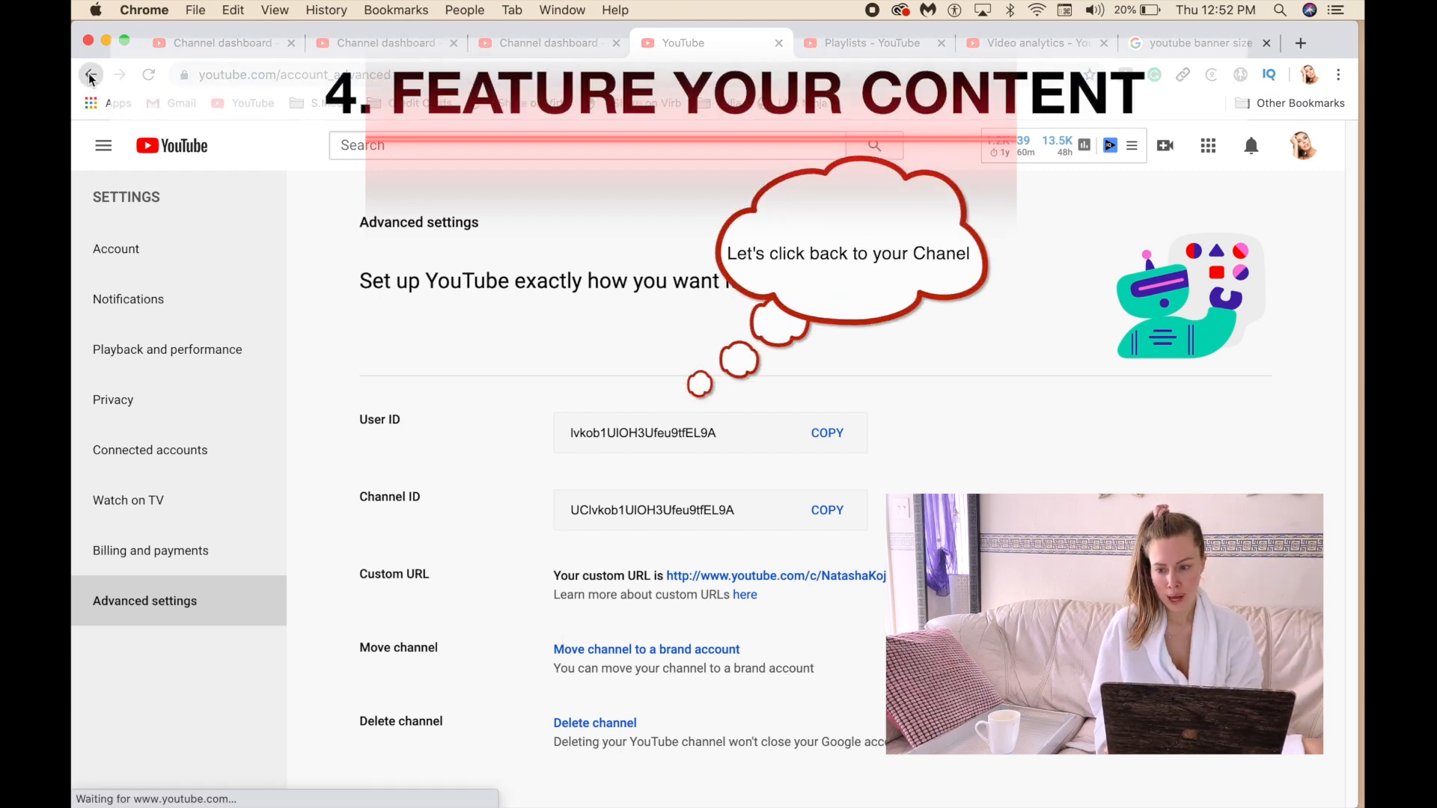
click(90, 75)
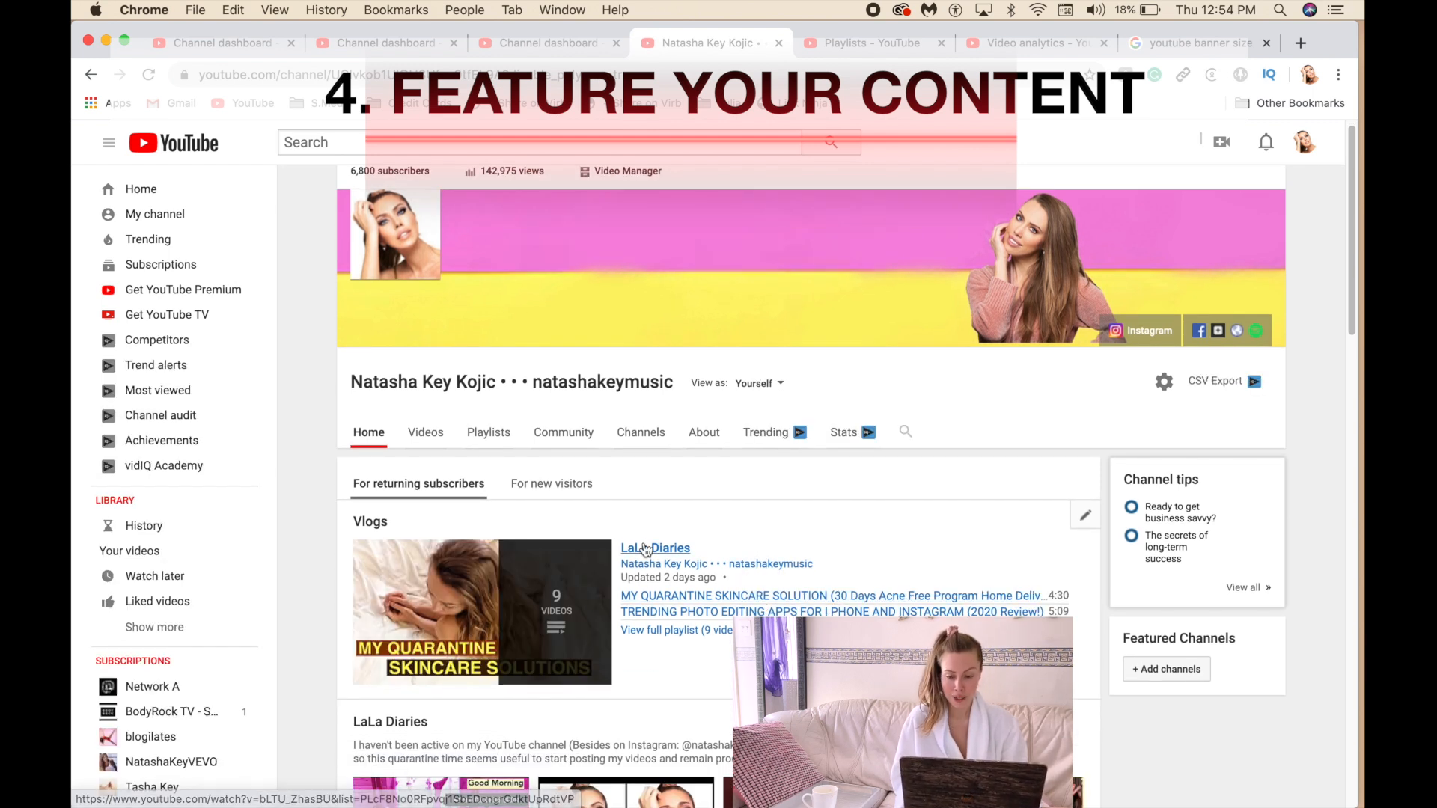
scroll(down, 3)
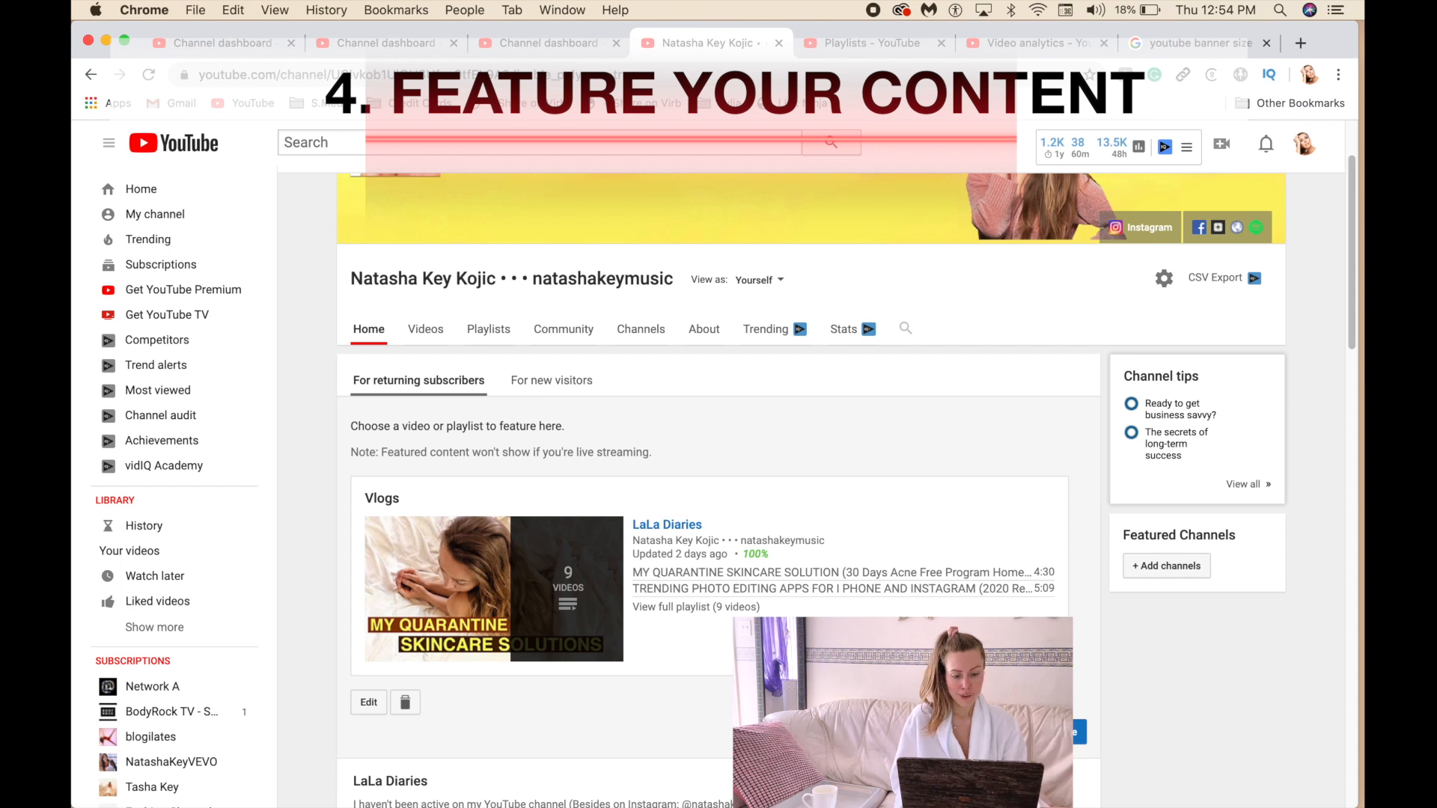
click(550, 381)
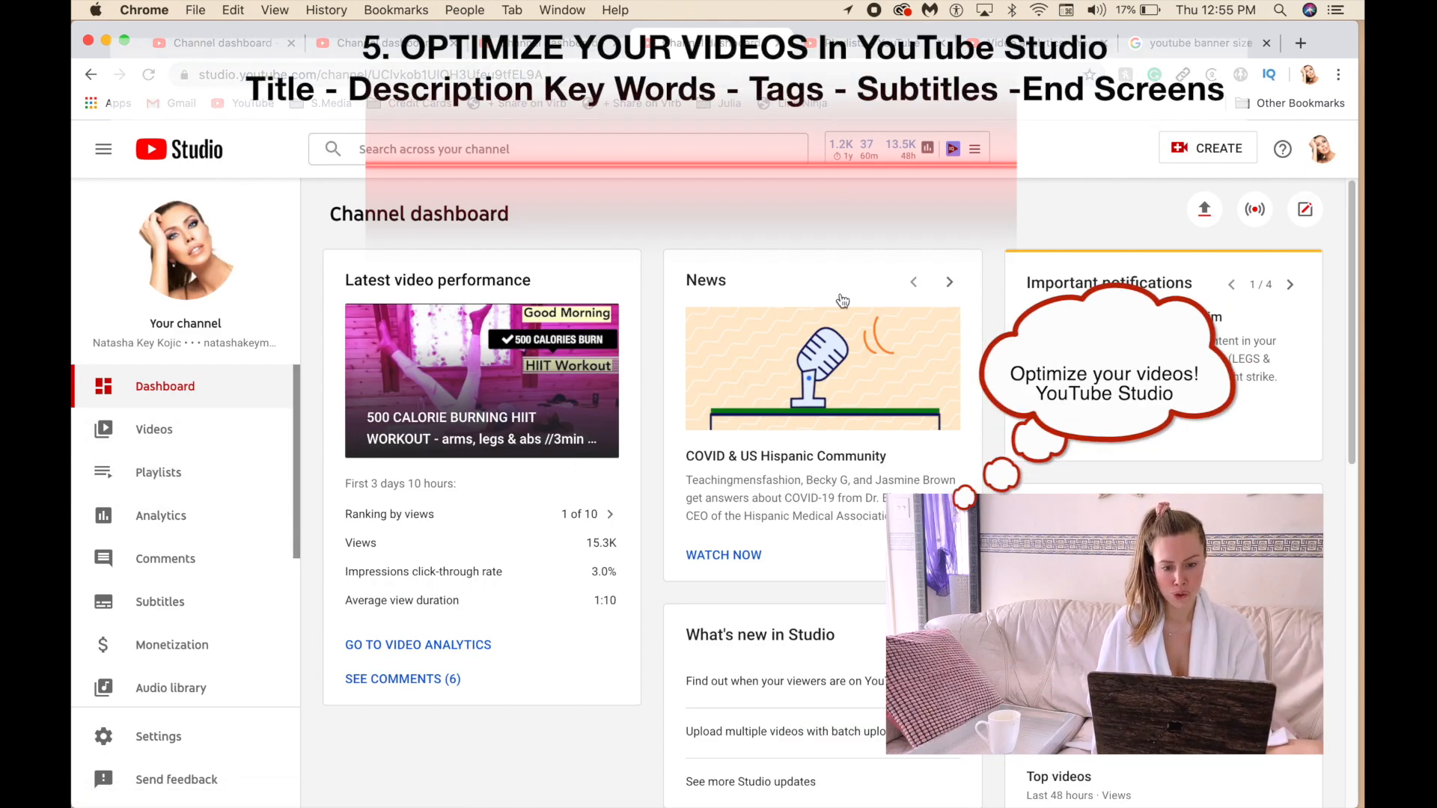
mouse_move(152, 429)
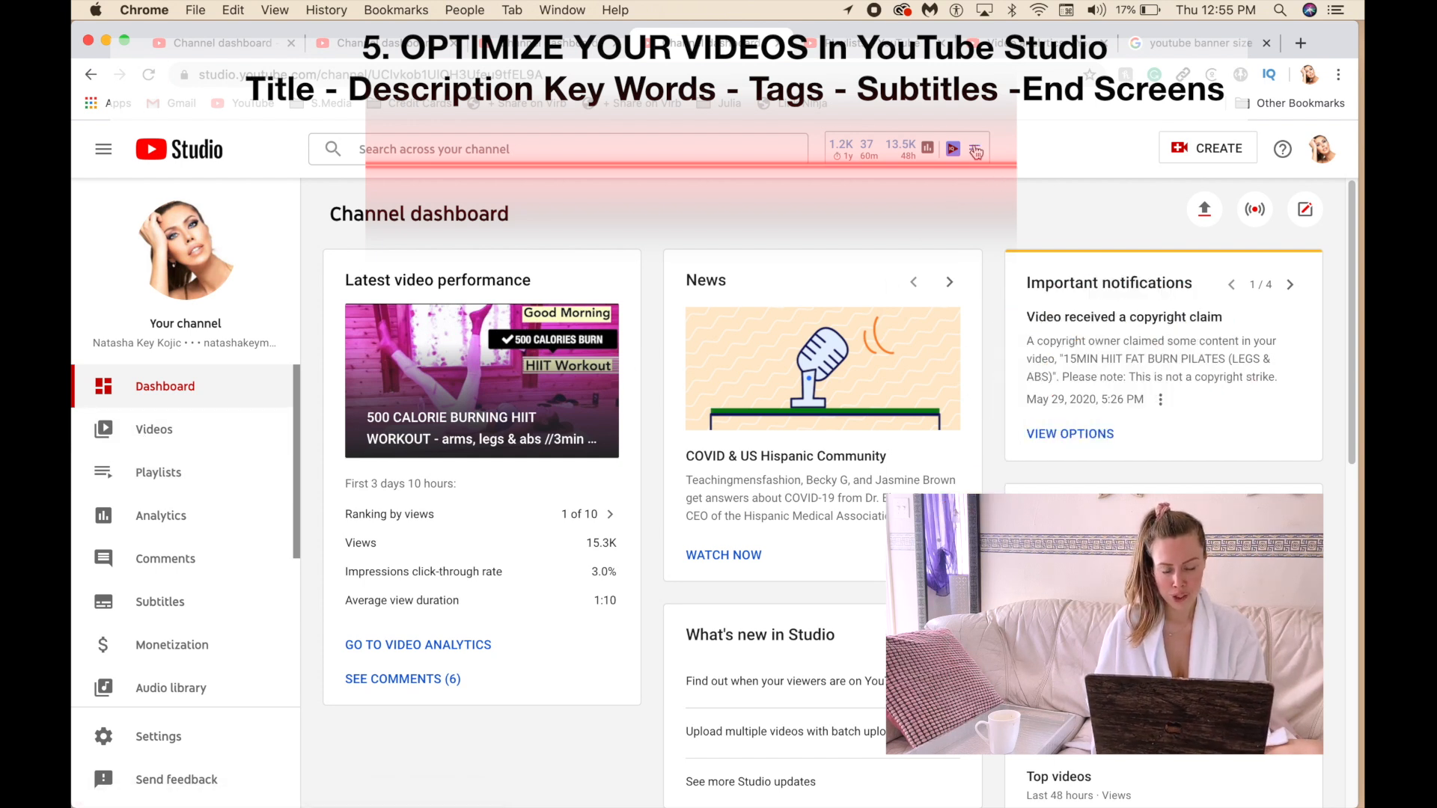
- Check the vidIQ tools menu, then list the channel's uploads under Videos
click(976, 148)
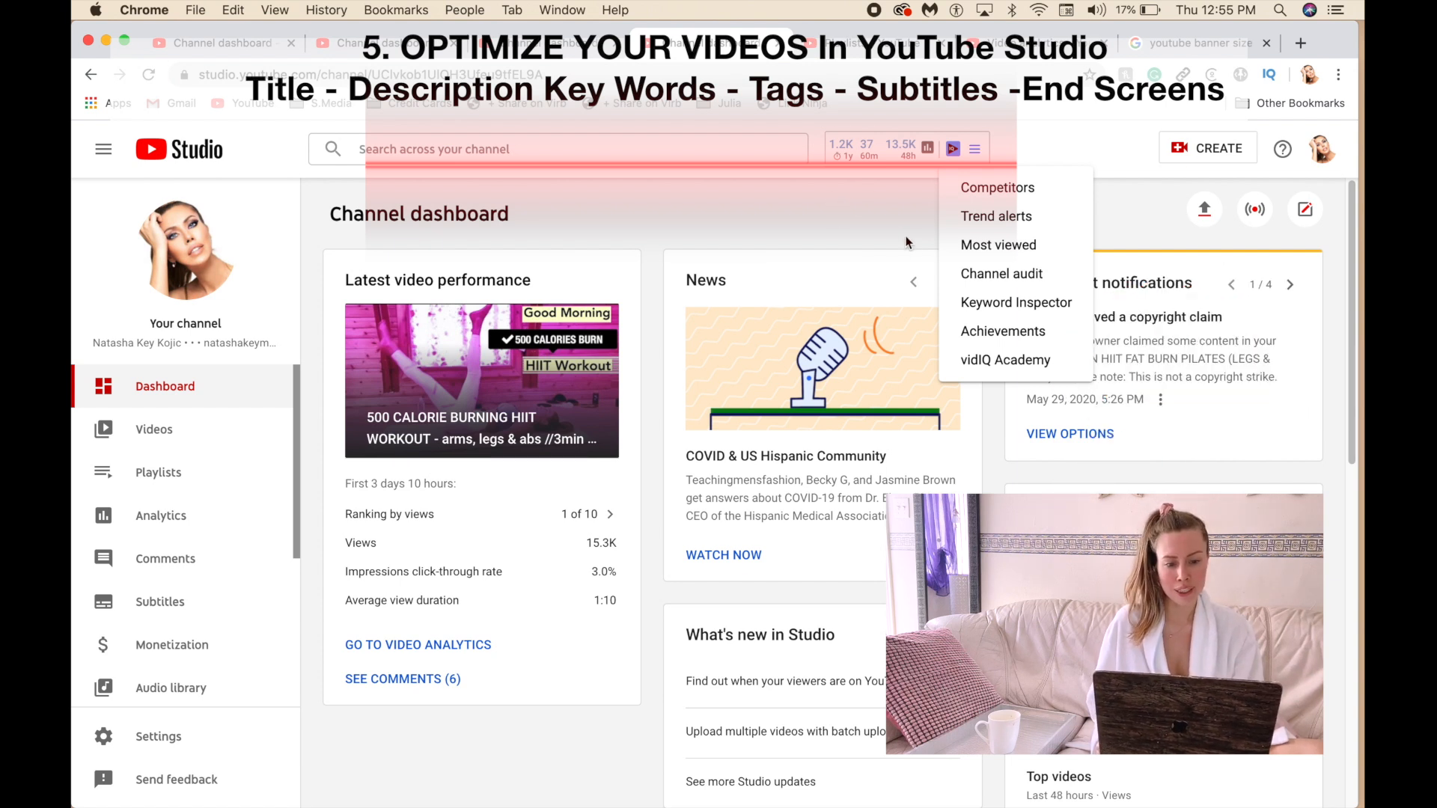
click(154, 429)
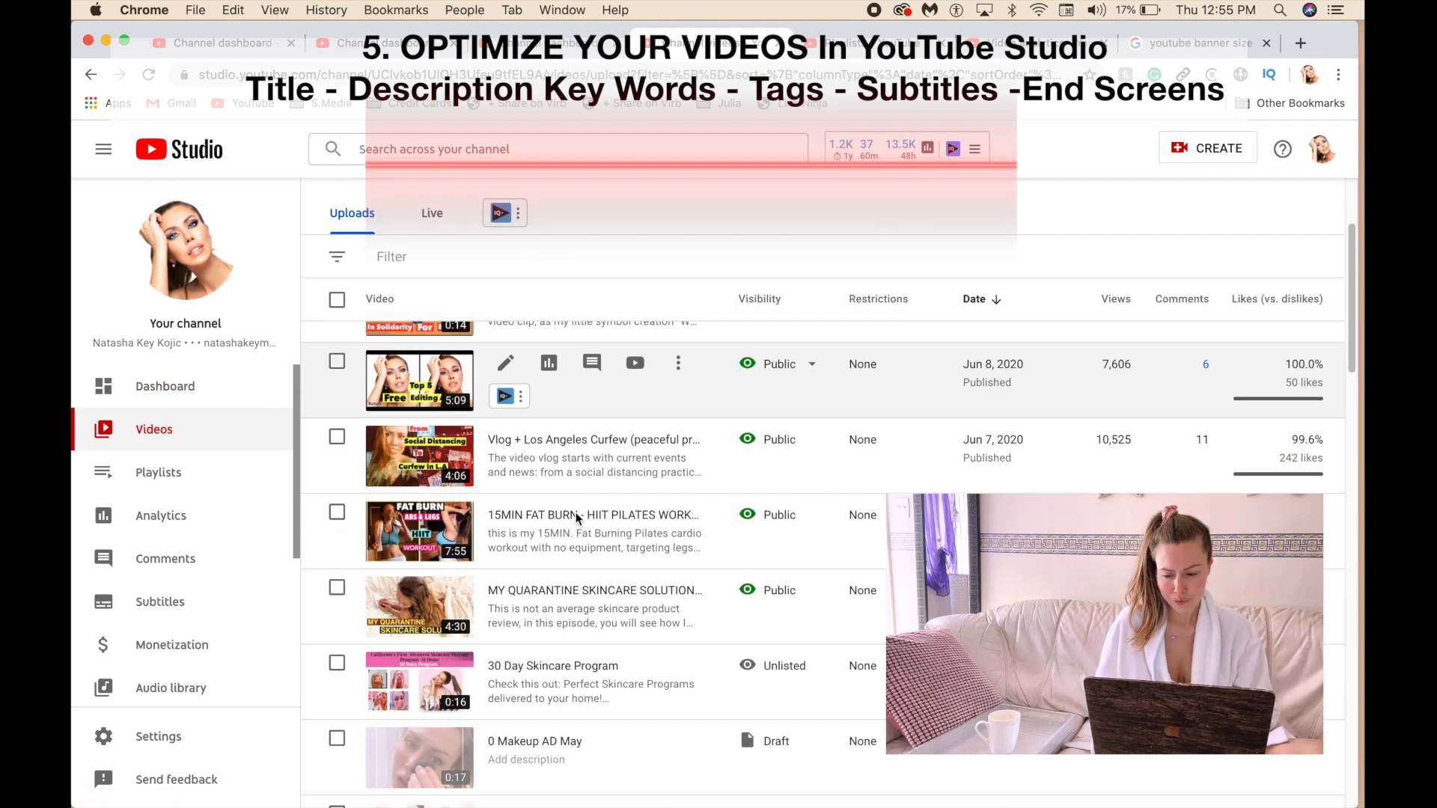
scroll(down, 3)
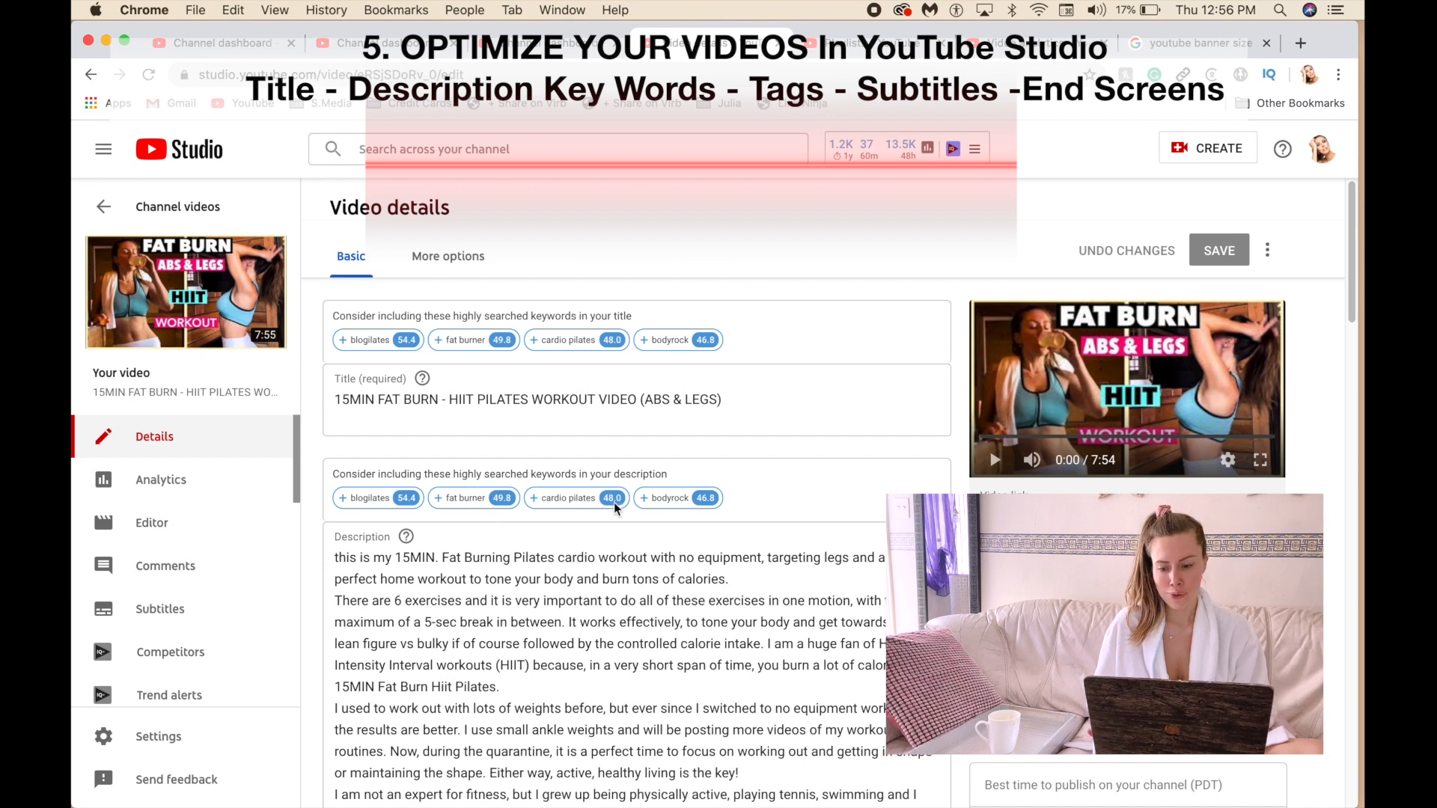
scroll(down, 3)
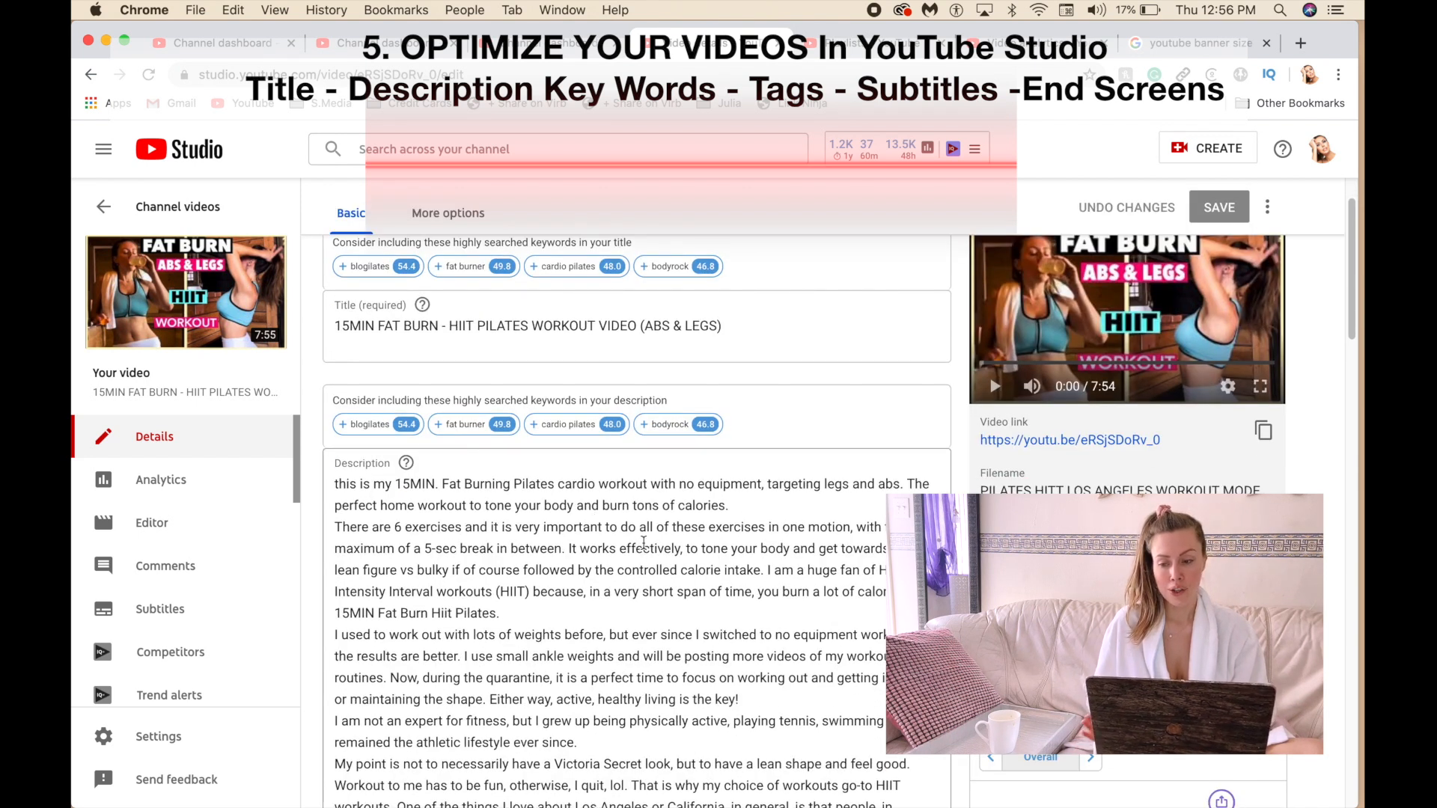
mouse_move(185, 291)
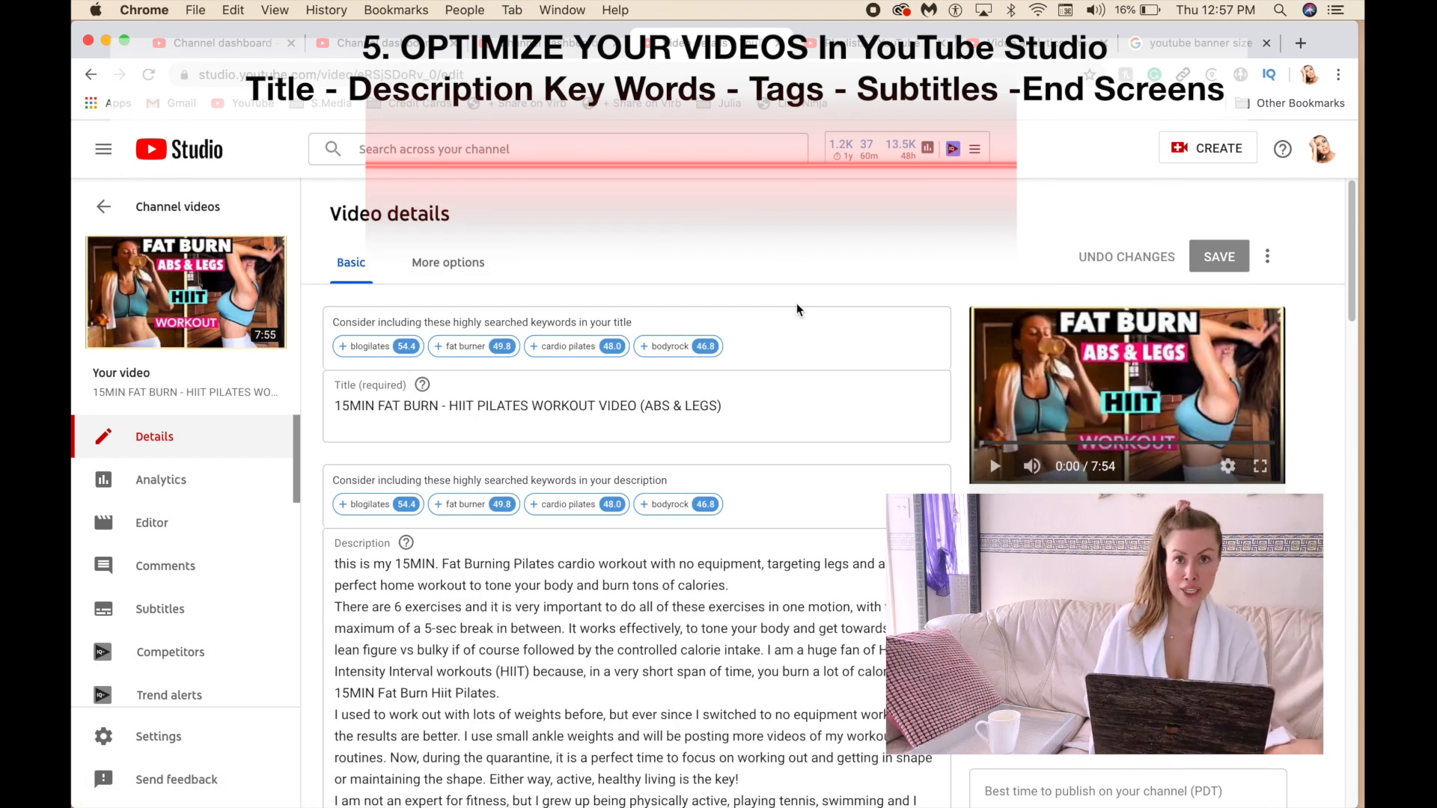
scroll(down, 3)
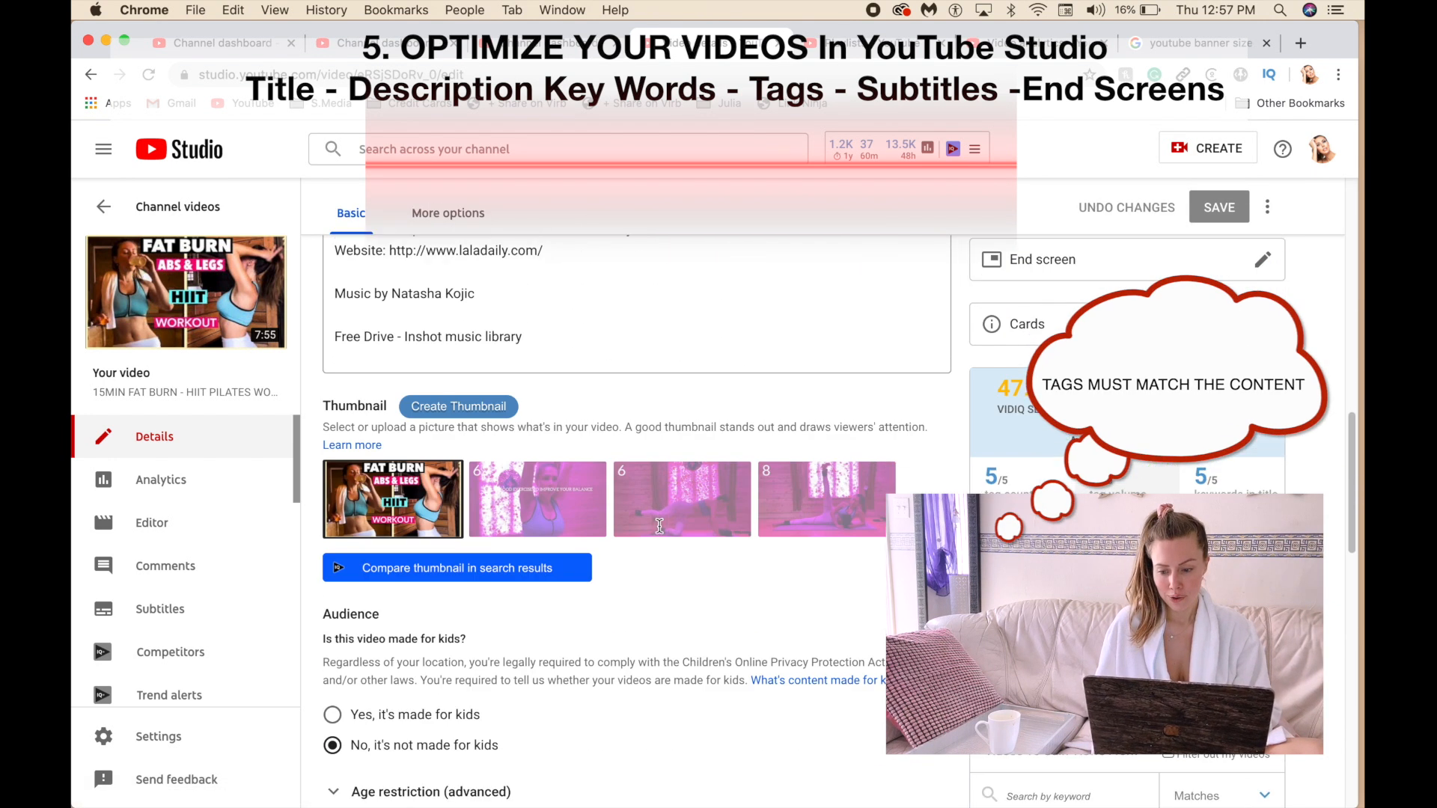
scroll(down, 3)
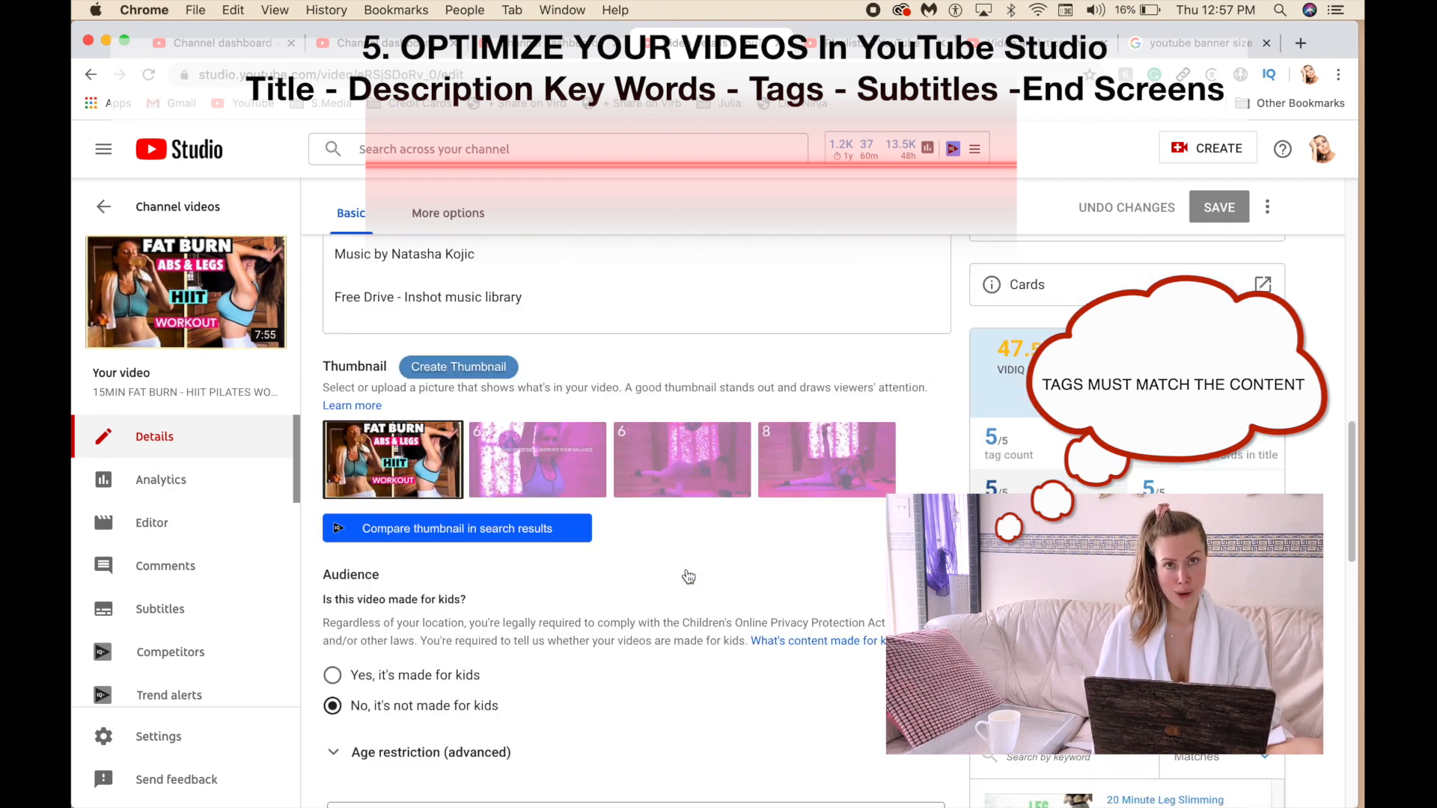
scroll(down, 3)
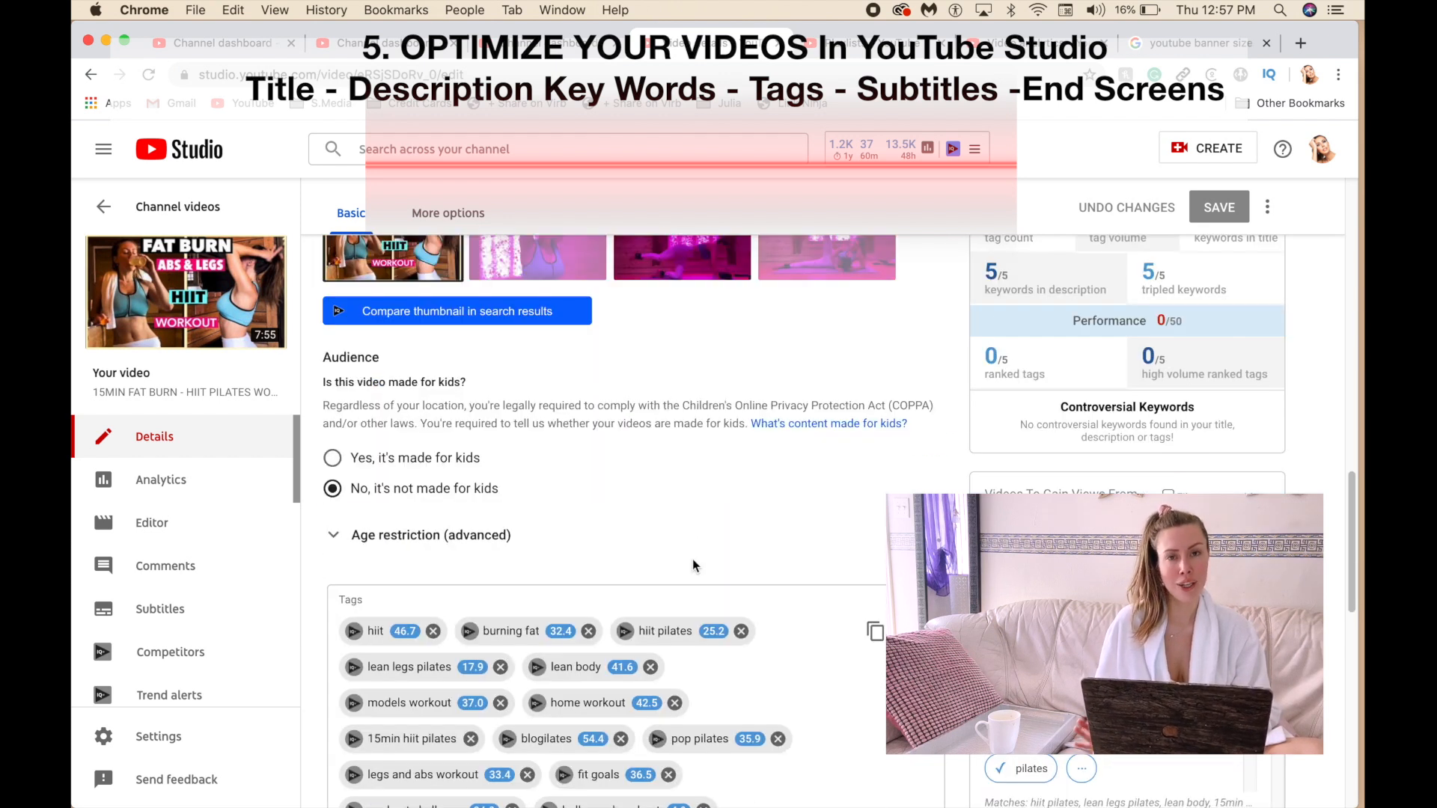
scroll(down, 3)
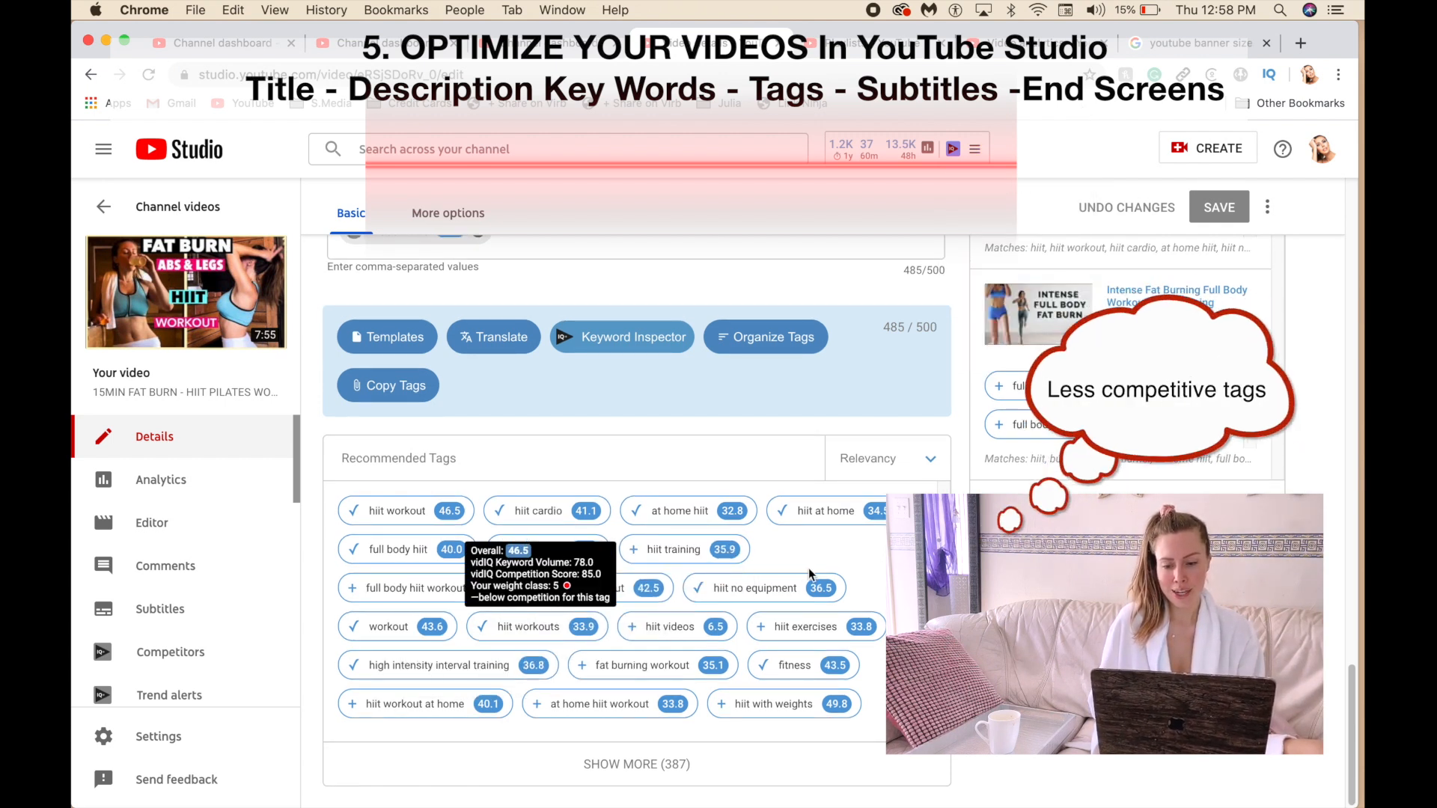
scroll(up, 3)
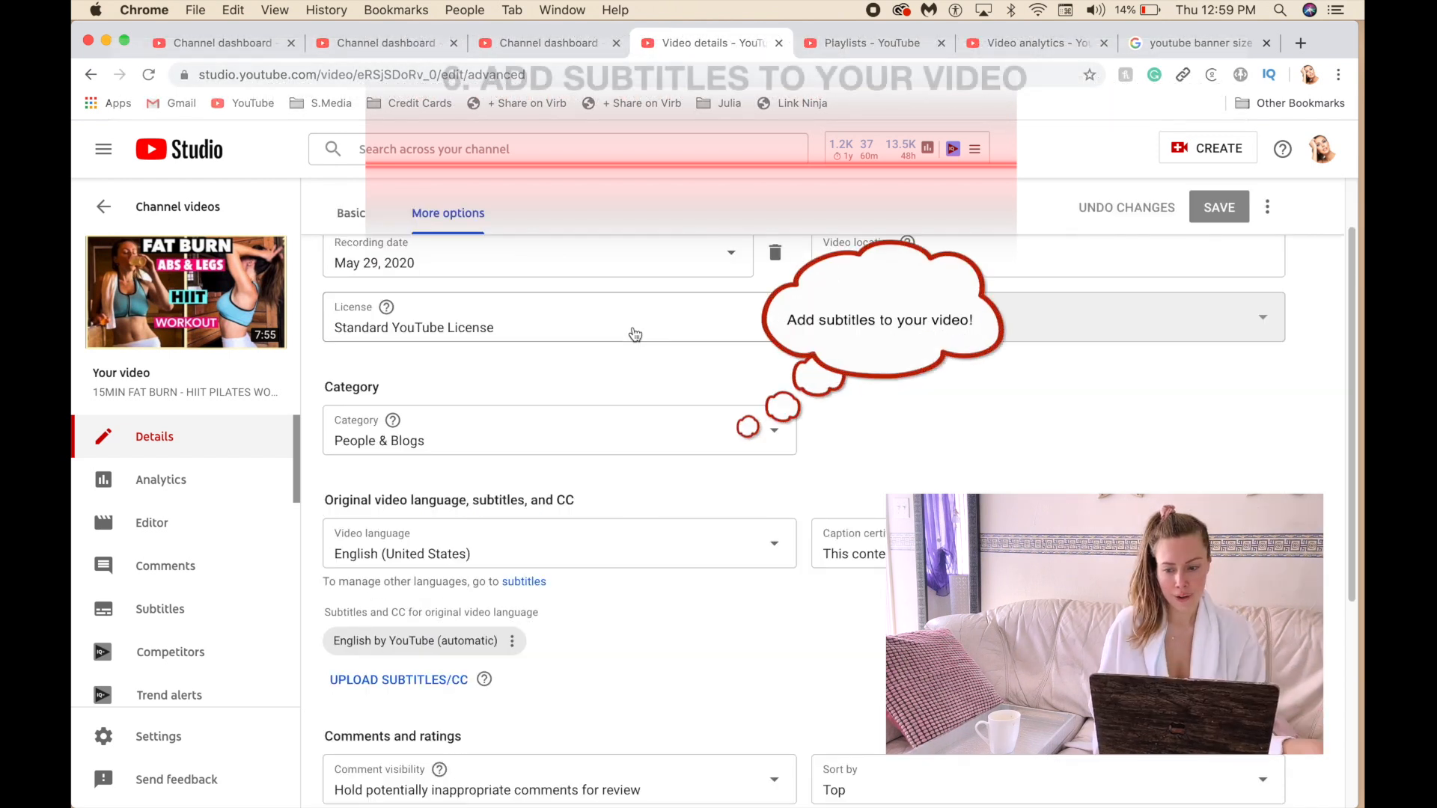
- Open this video's Subtitles page and dismiss the vidIQ Achievements popup
scroll(down, 3)
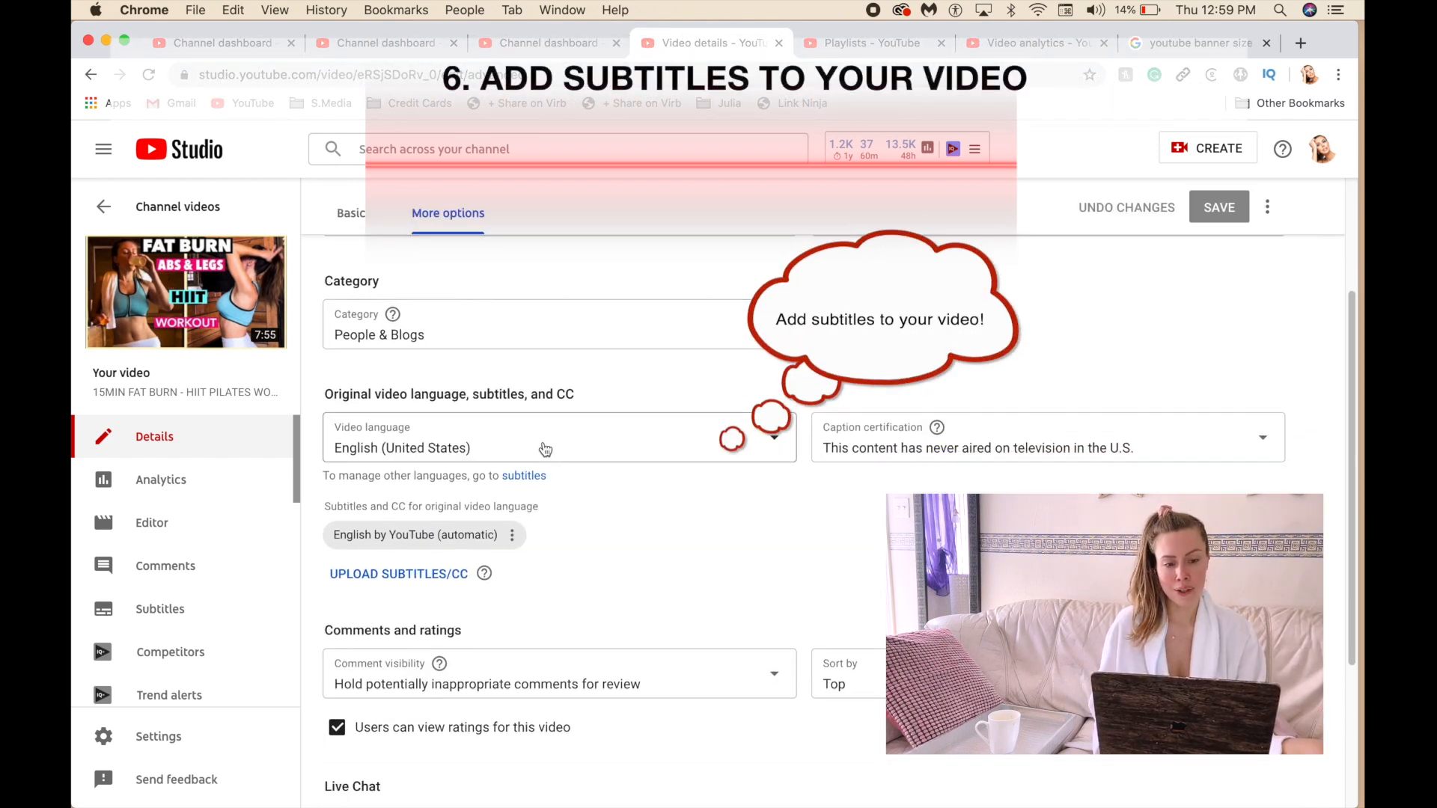
scroll(down, 3)
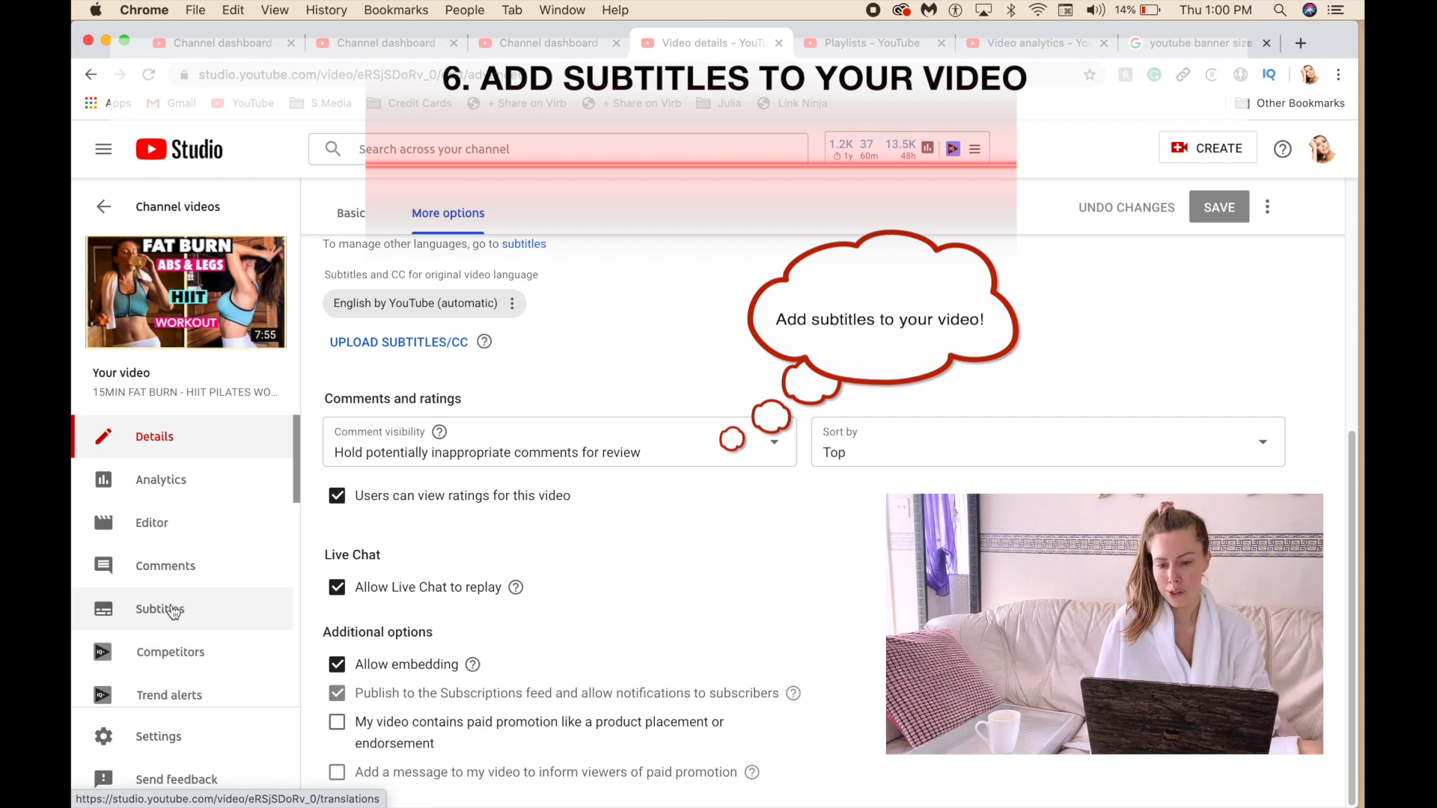
click(159, 609)
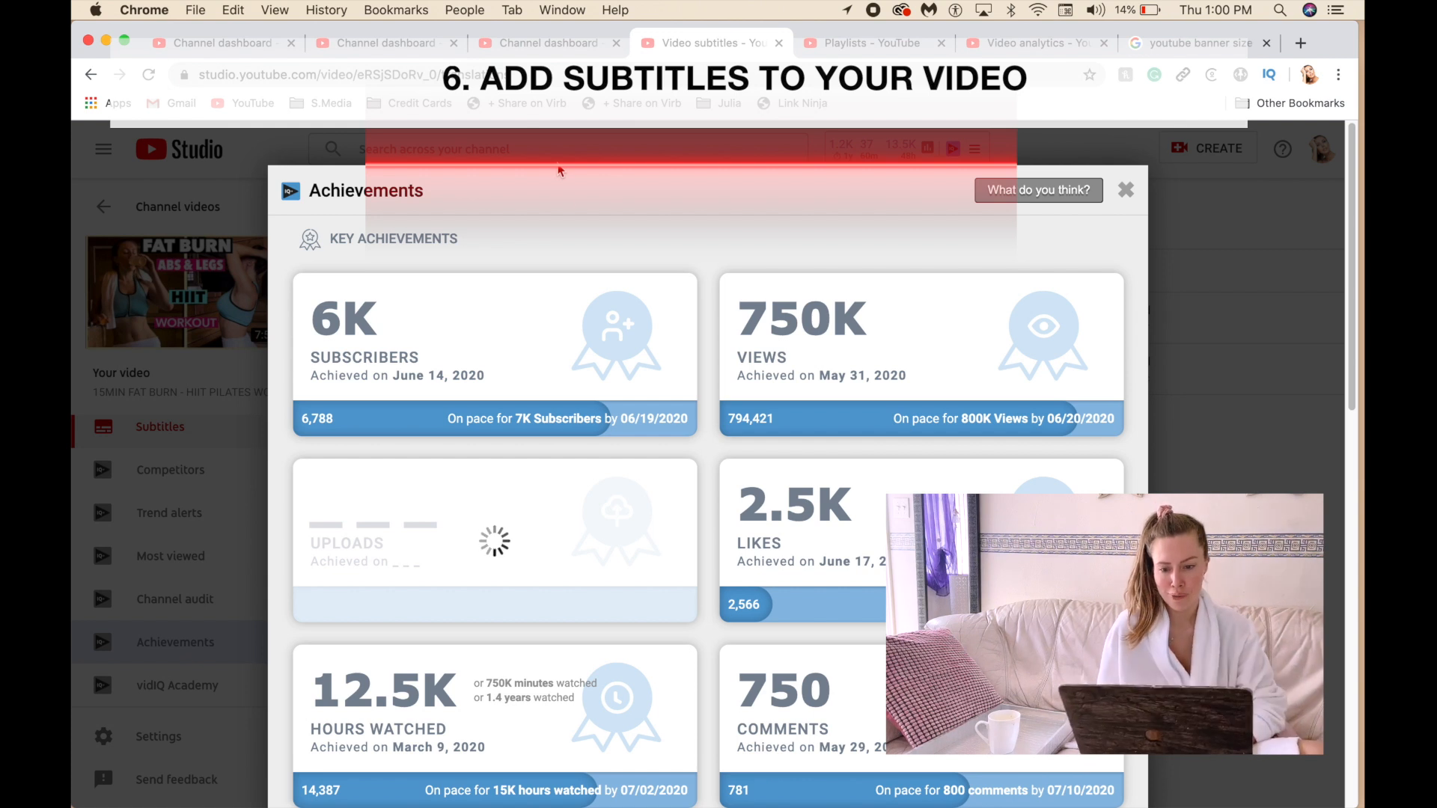
click(1126, 190)
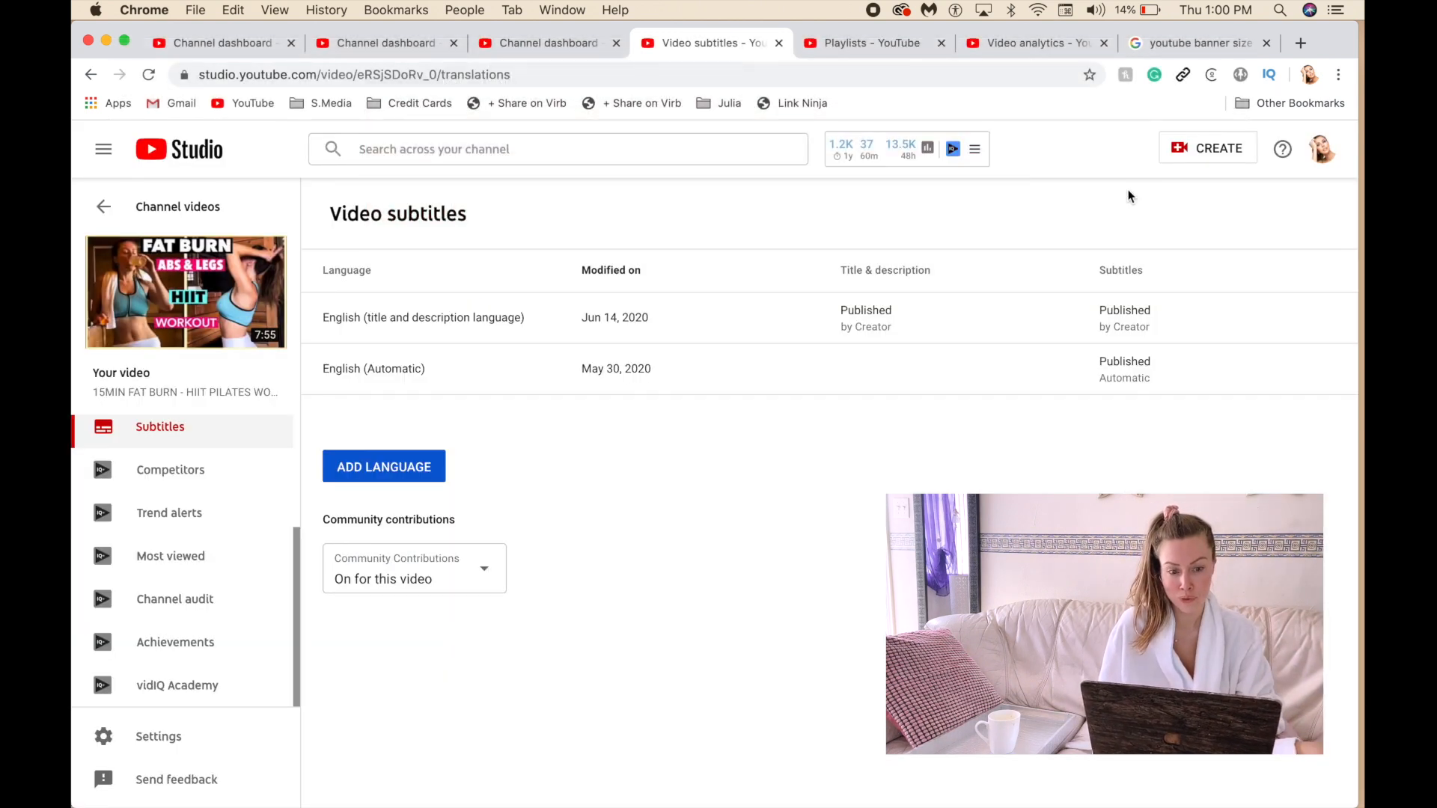